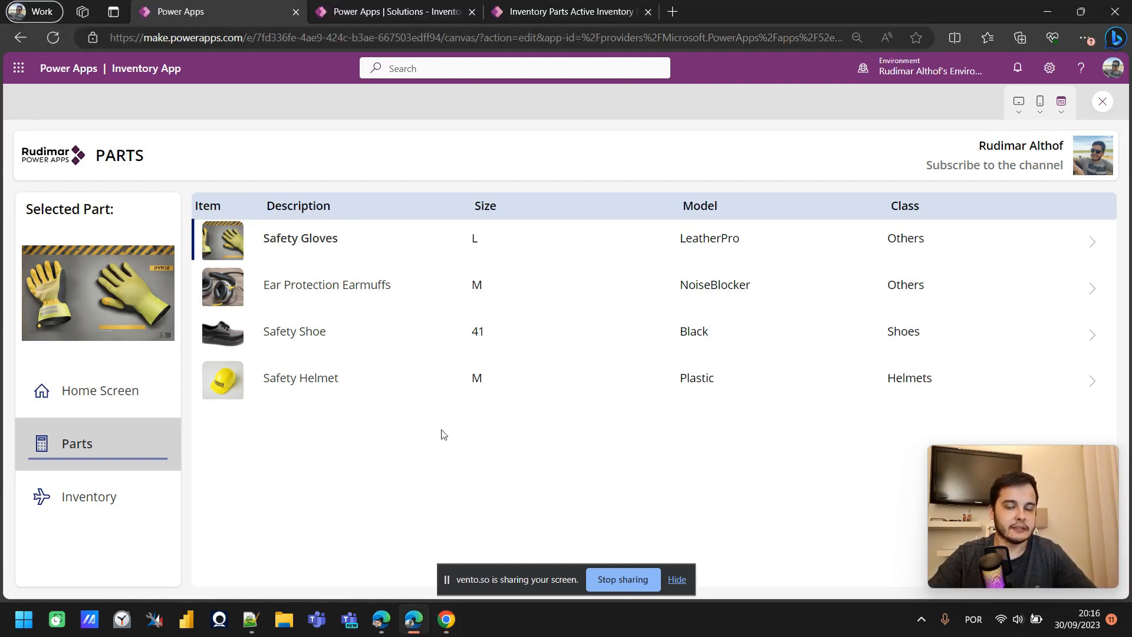
mouse_move(406, 398)
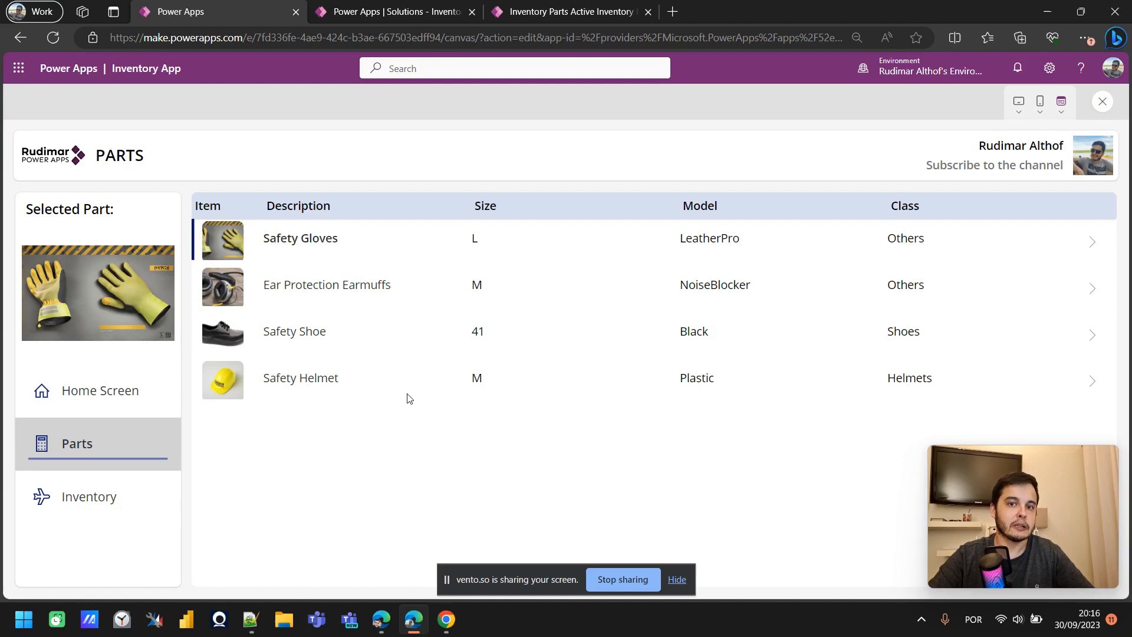
mouse_move(318, 401)
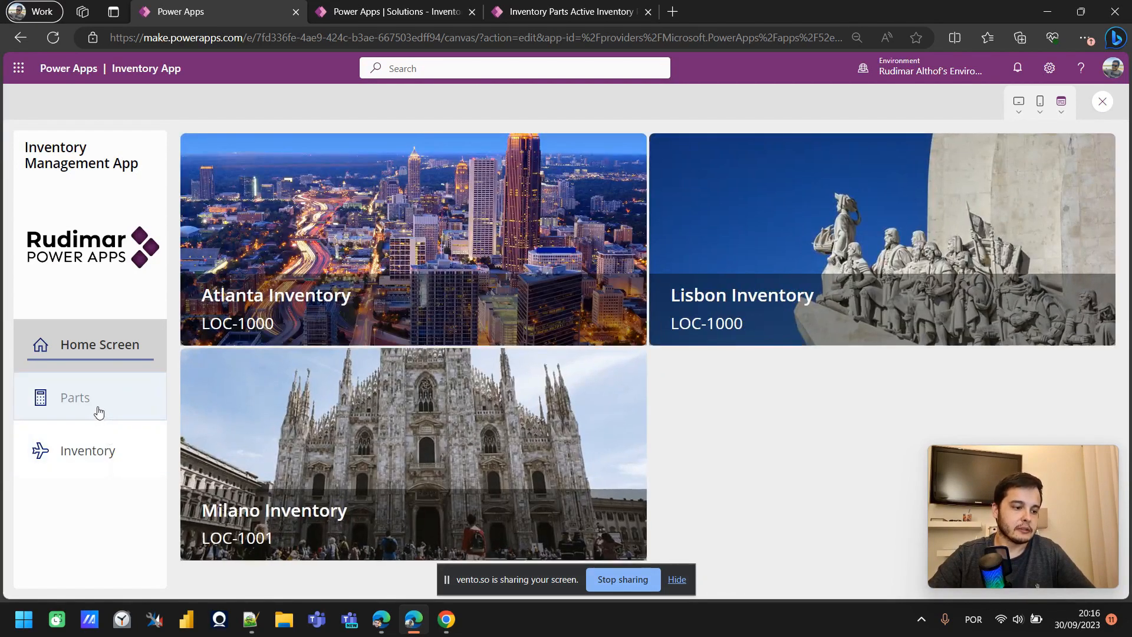
Browse between the Parts and Inventory screens in the app preview.
click(74, 397)
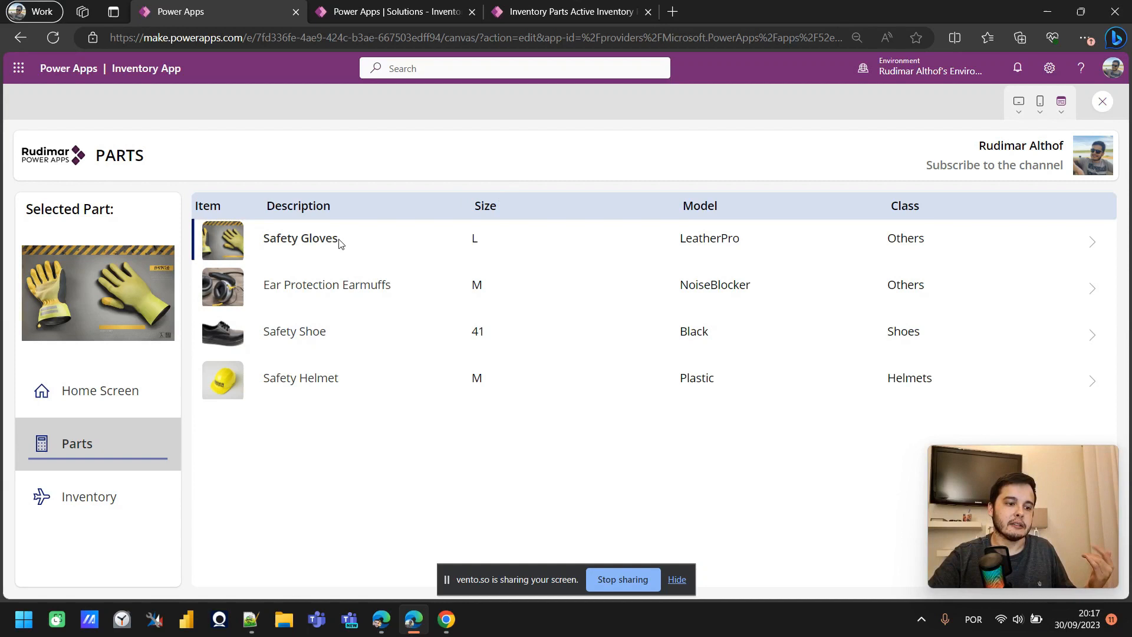
mouse_move(375, 256)
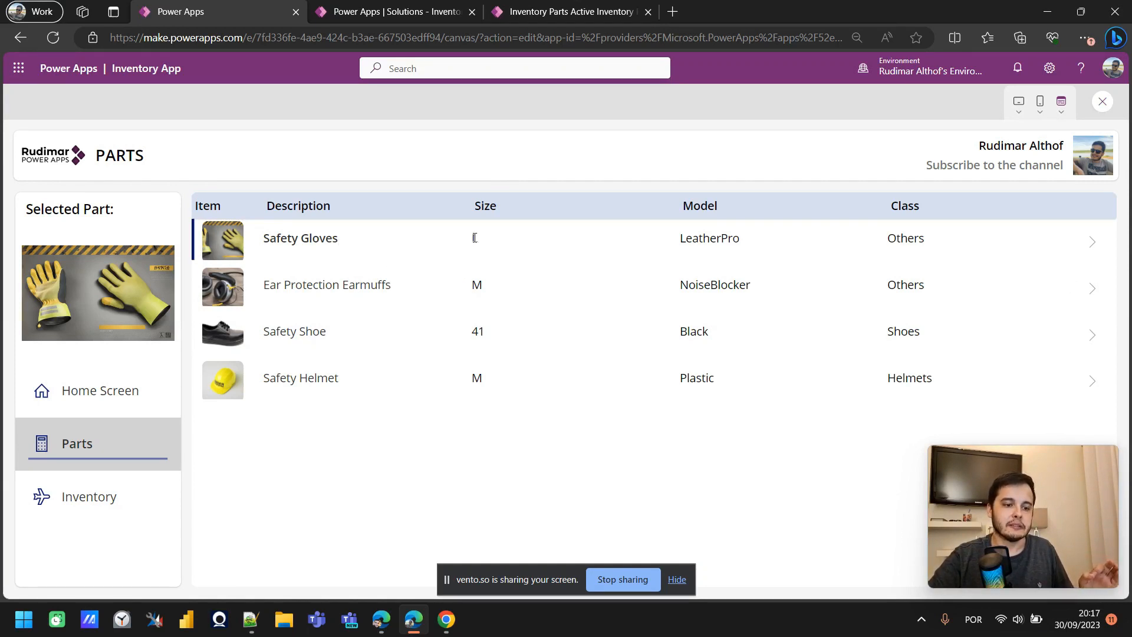
text(L)
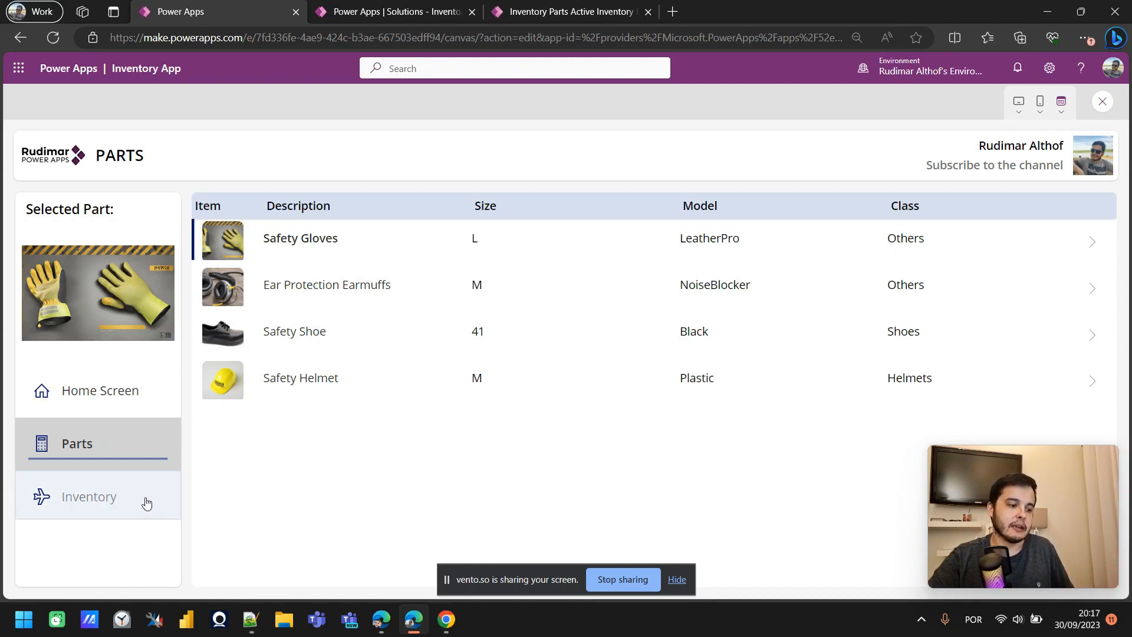
click(89, 496)
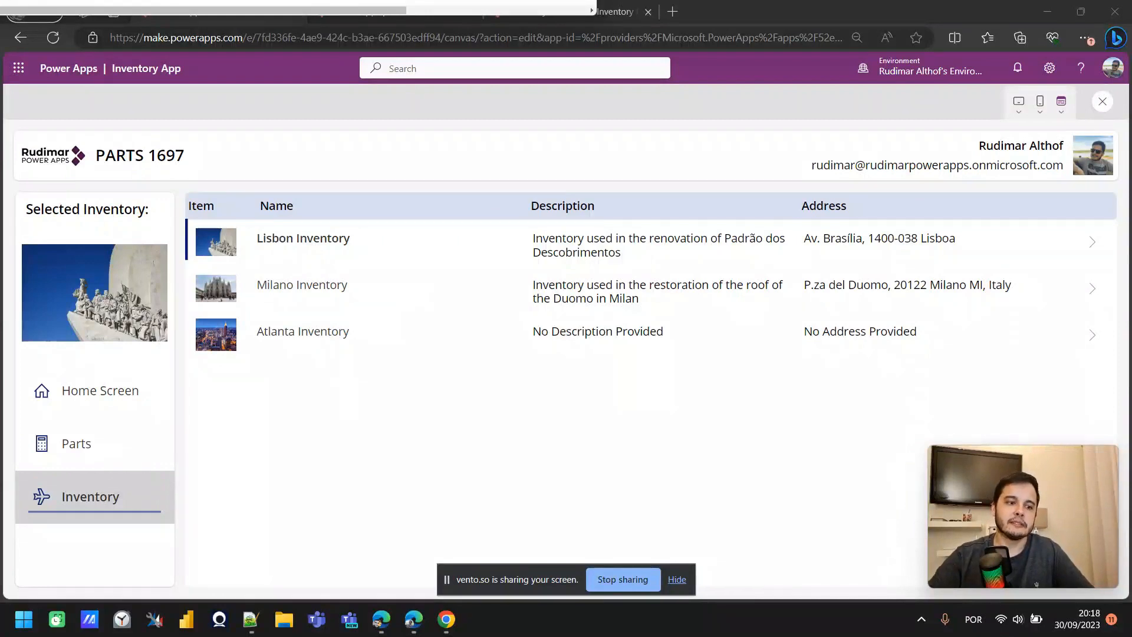
mouse_move(280, 302)
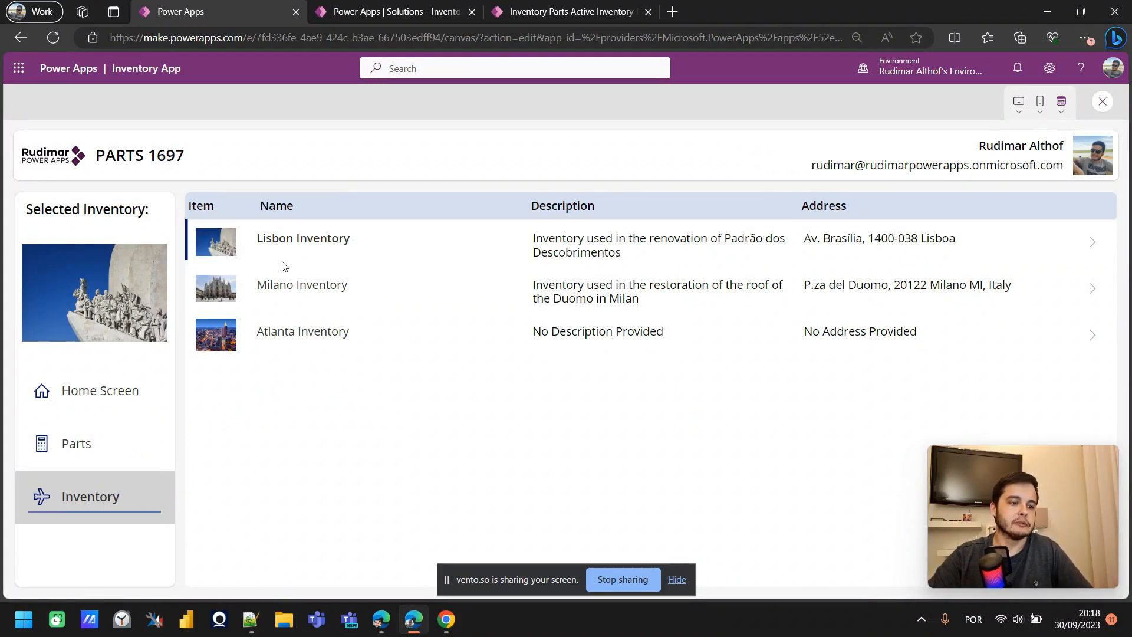
mouse_move(305, 301)
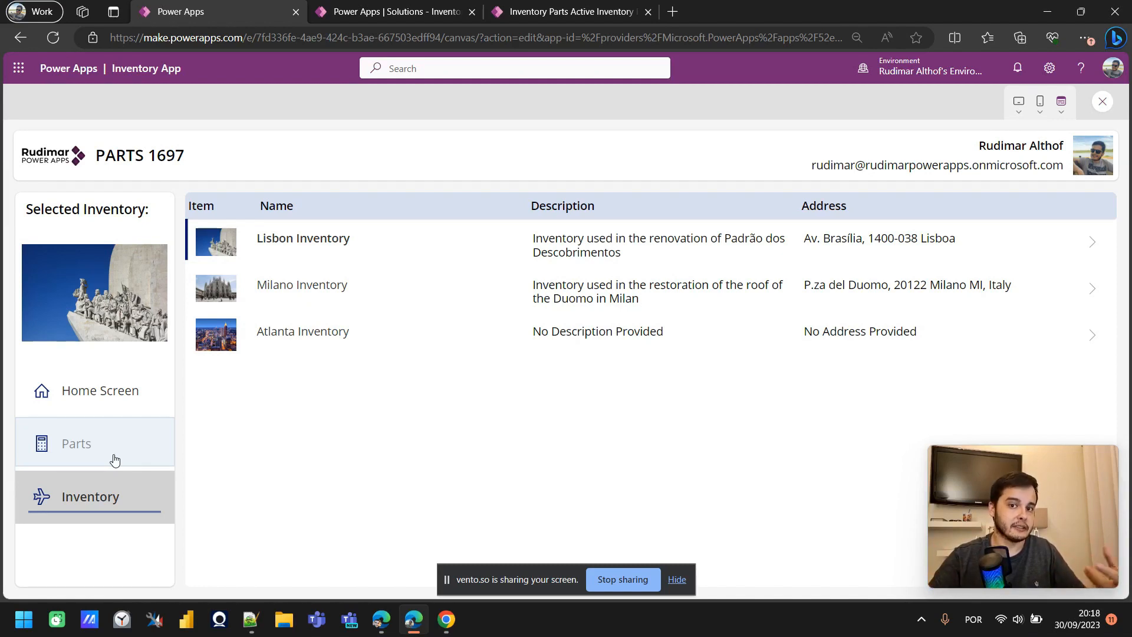
click(77, 443)
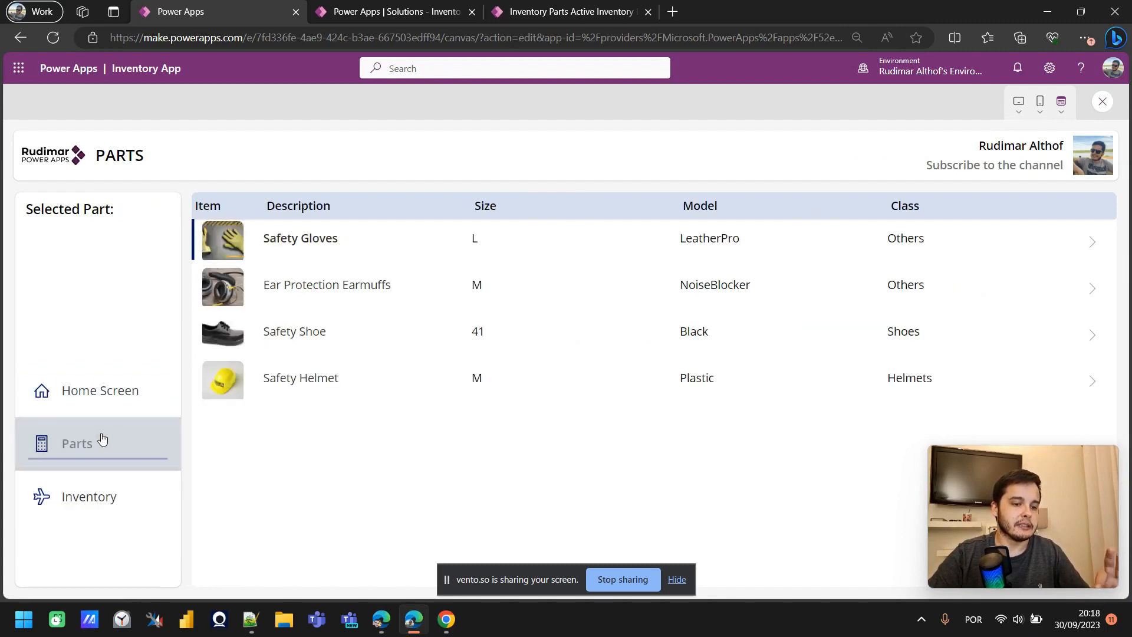
Exit the preview and bring up the Inventory Parts table's options menu.
click(299, 238)
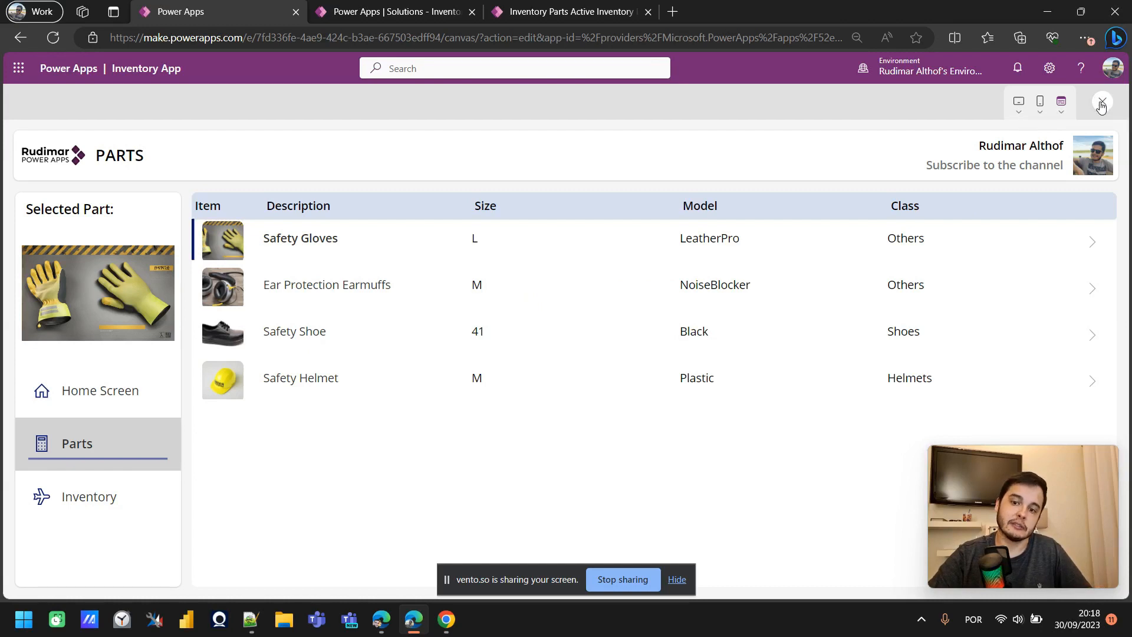
click(1101, 102)
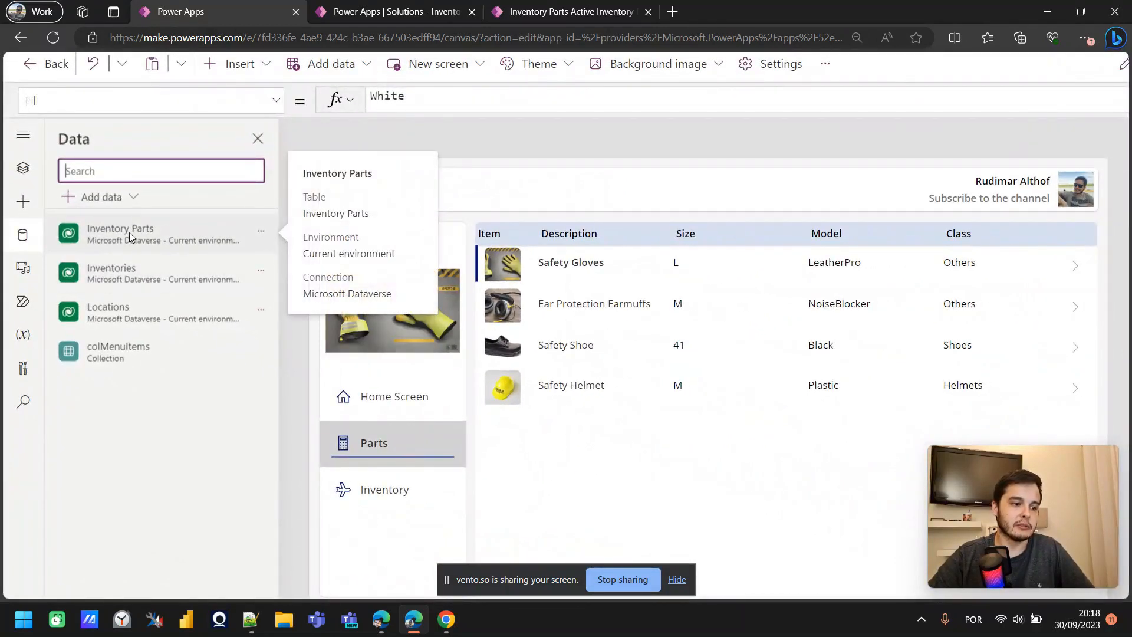
click(261, 231)
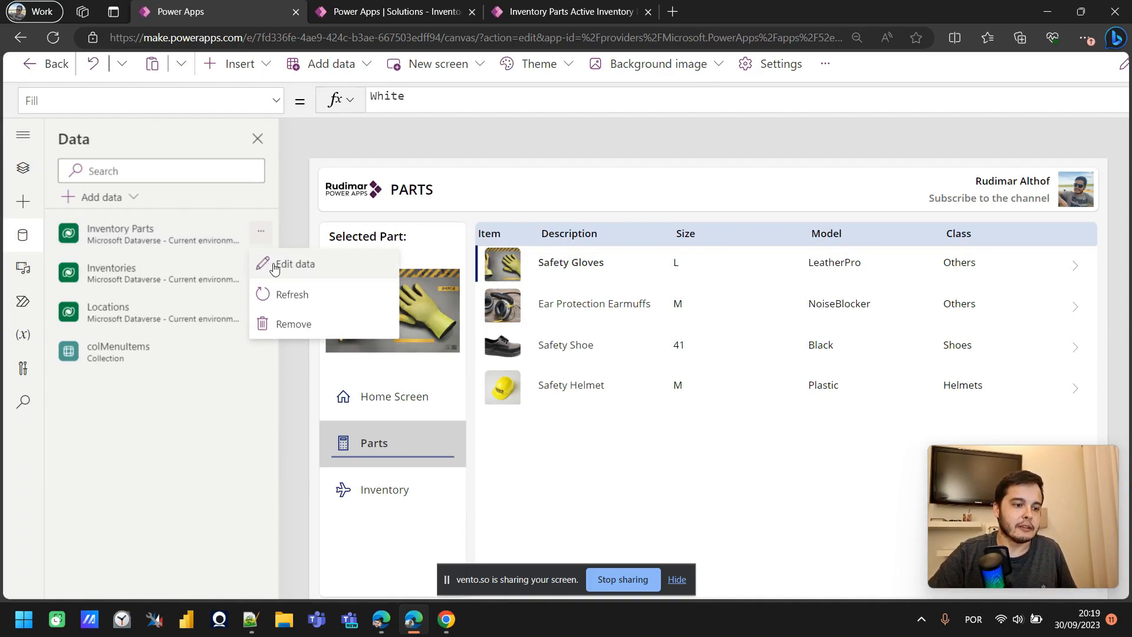
Add the Name (Primary) column to the Inventory Parts table view and close the table editor.
click(293, 263)
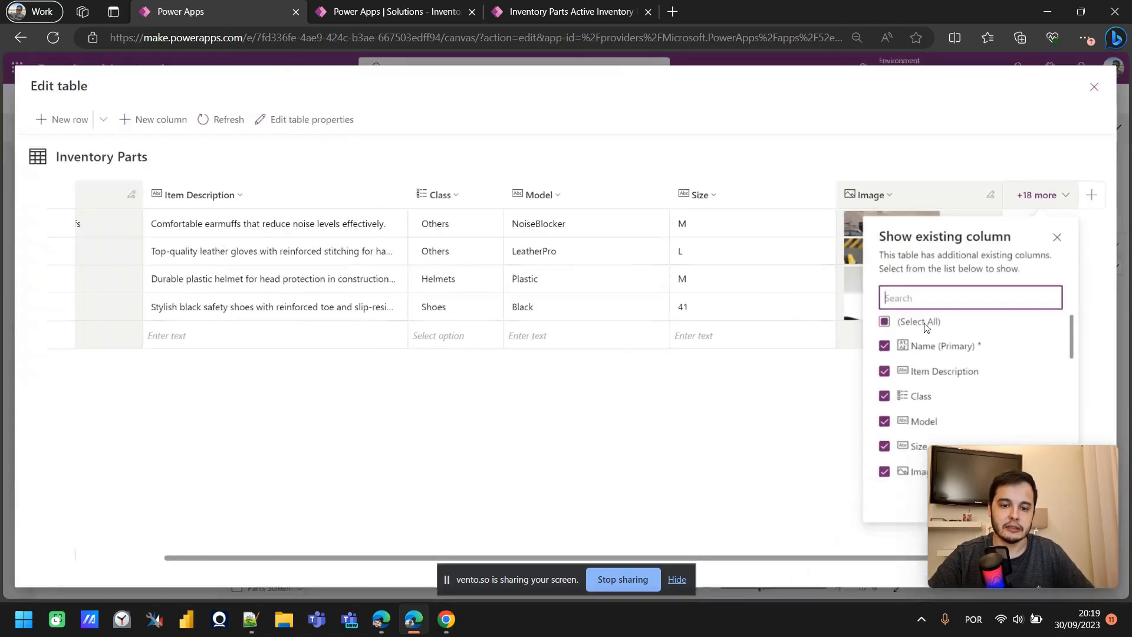
text(nam)
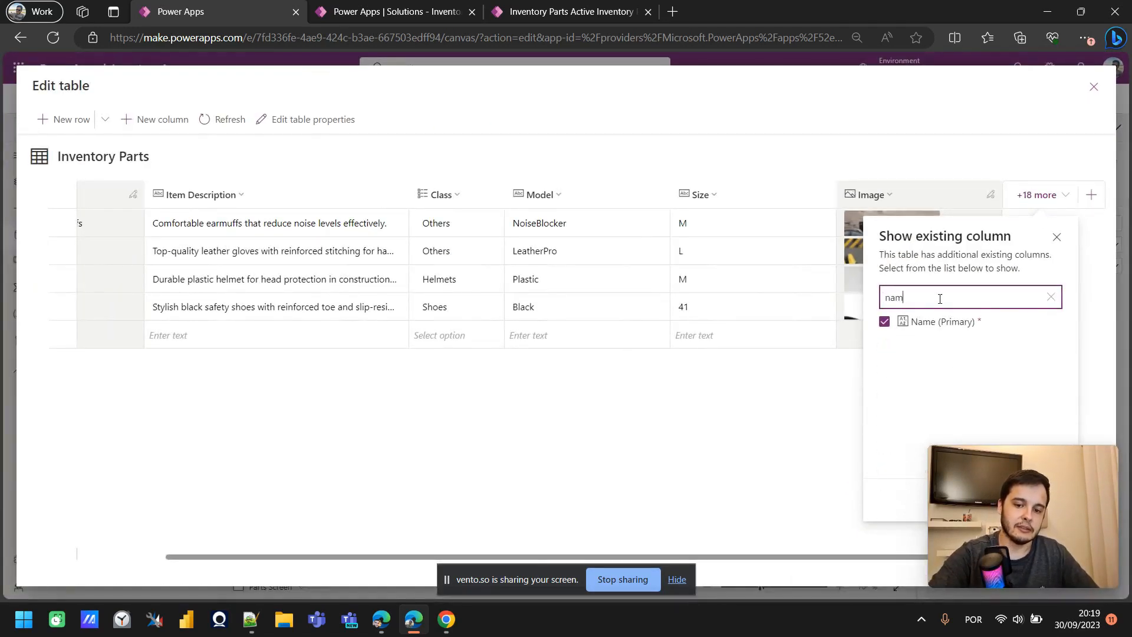
click(1050, 297)
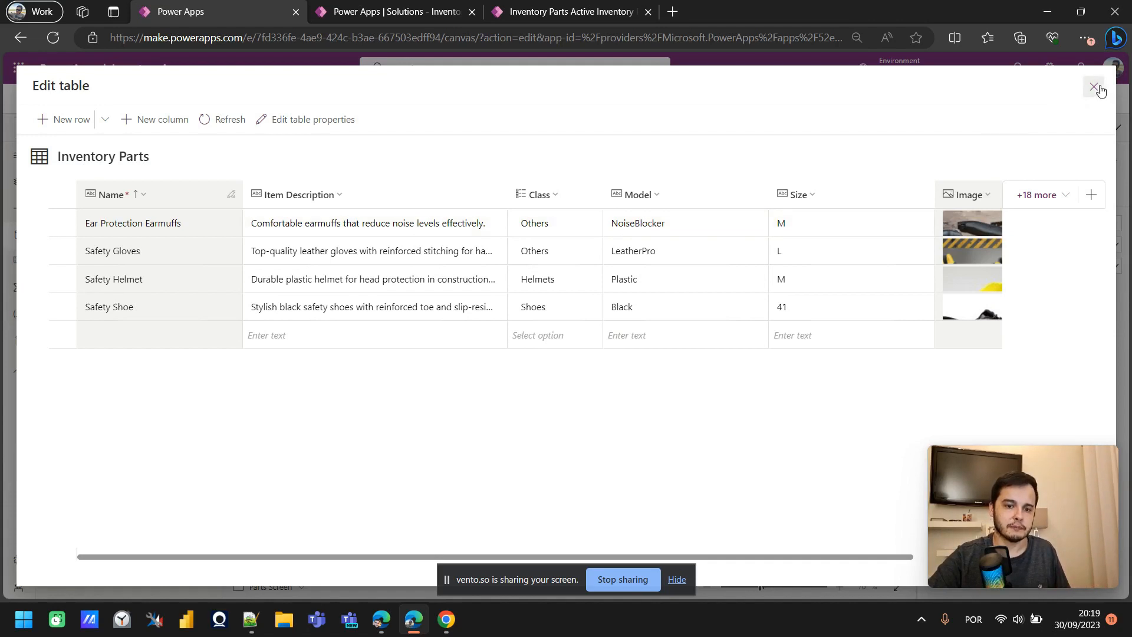
click(1097, 86)
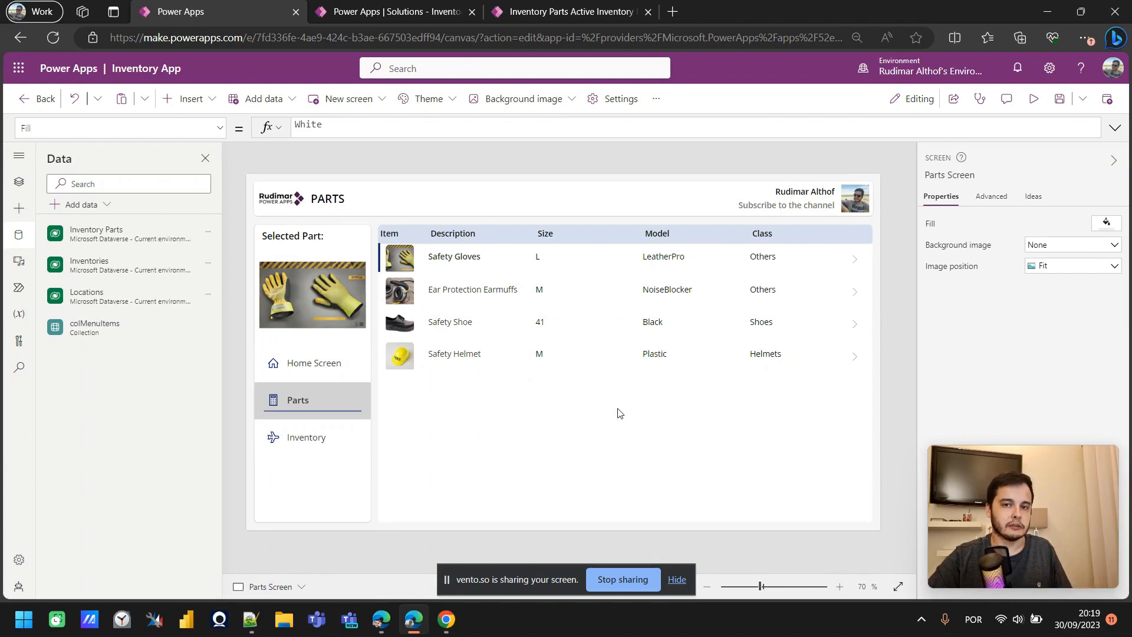
mouse_move(662, 373)
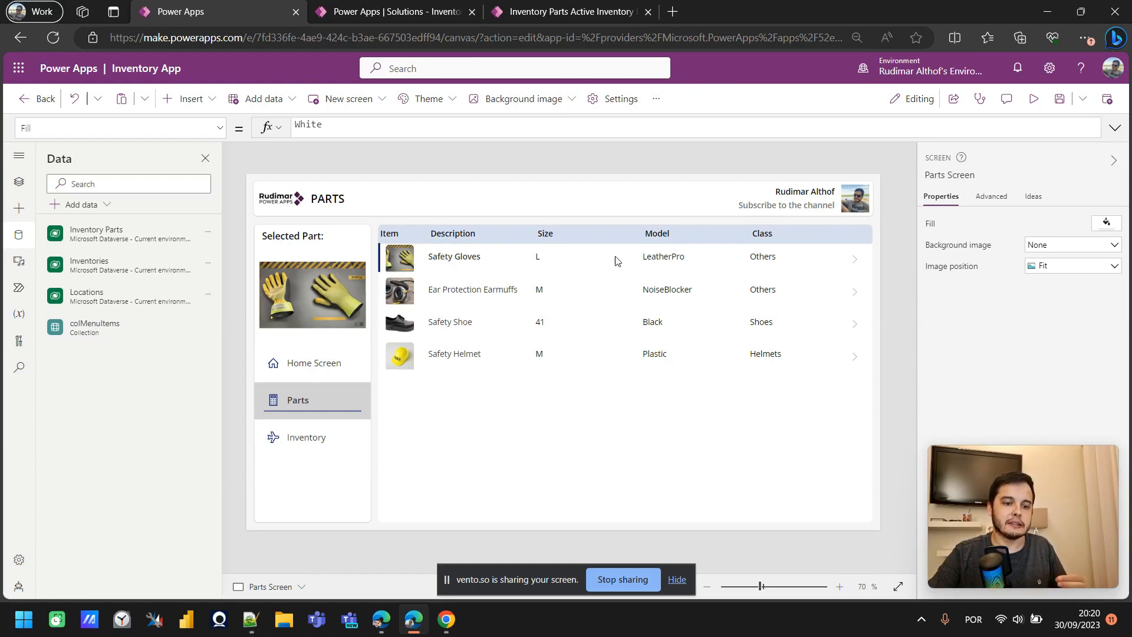
mouse_move(676, 241)
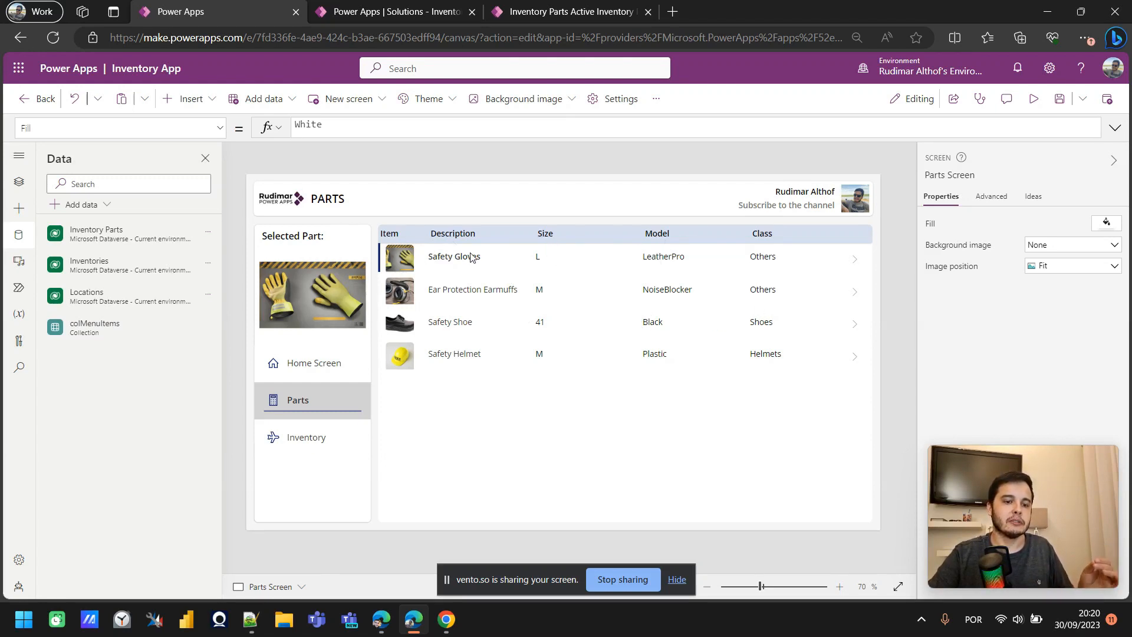
mouse_move(720, 265)
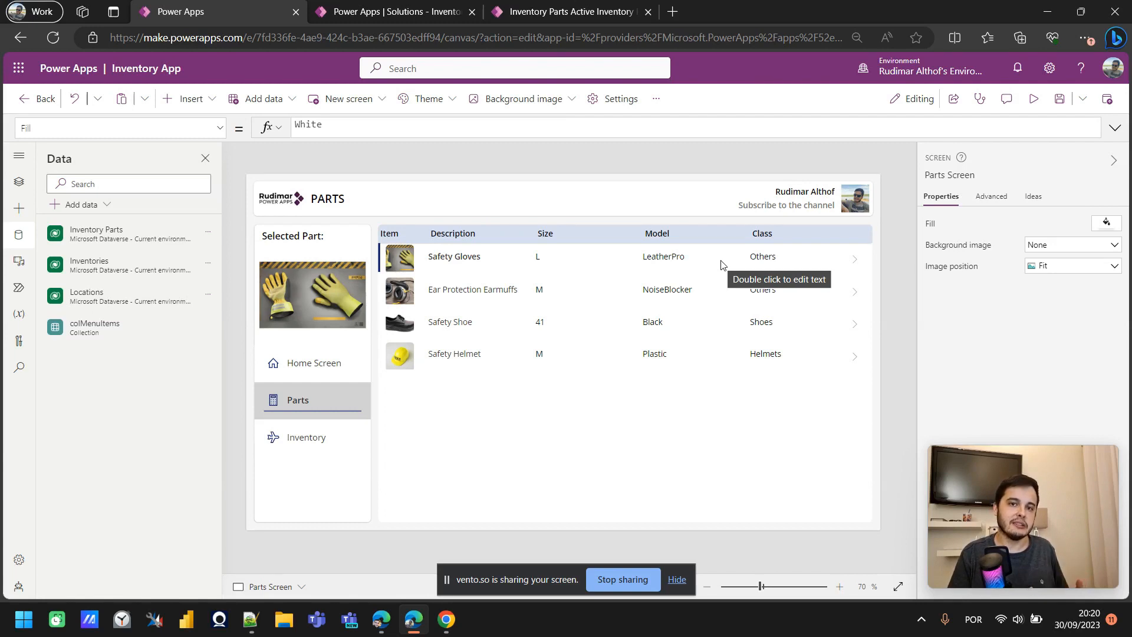
mouse_move(720, 276)
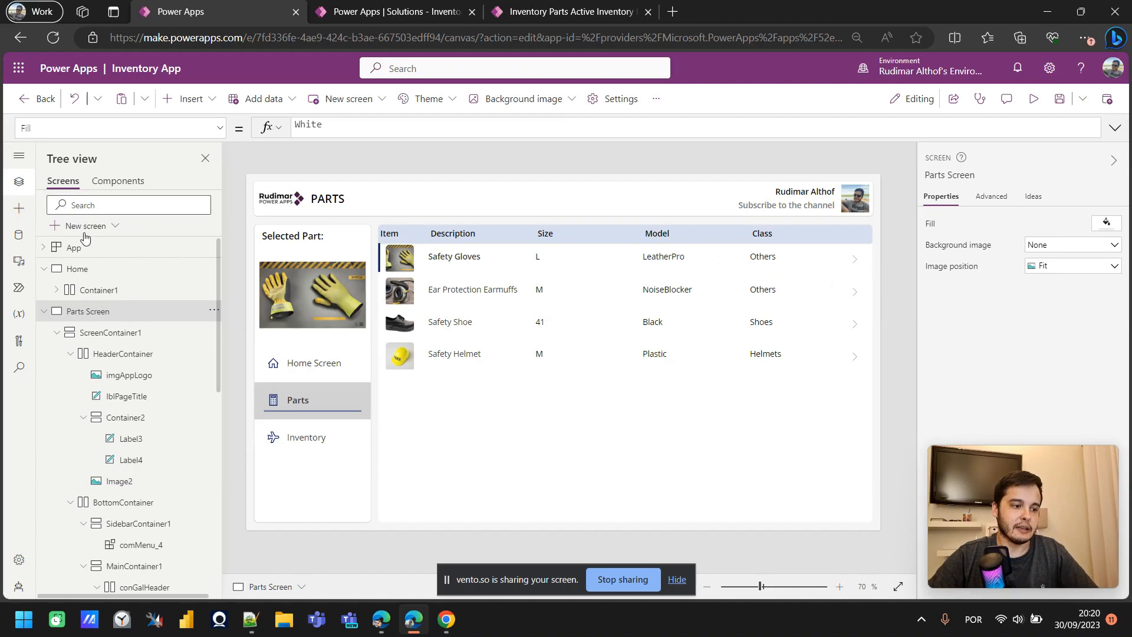
Create blank Screen1 and add a text label reading 'Item'.
click(84, 225)
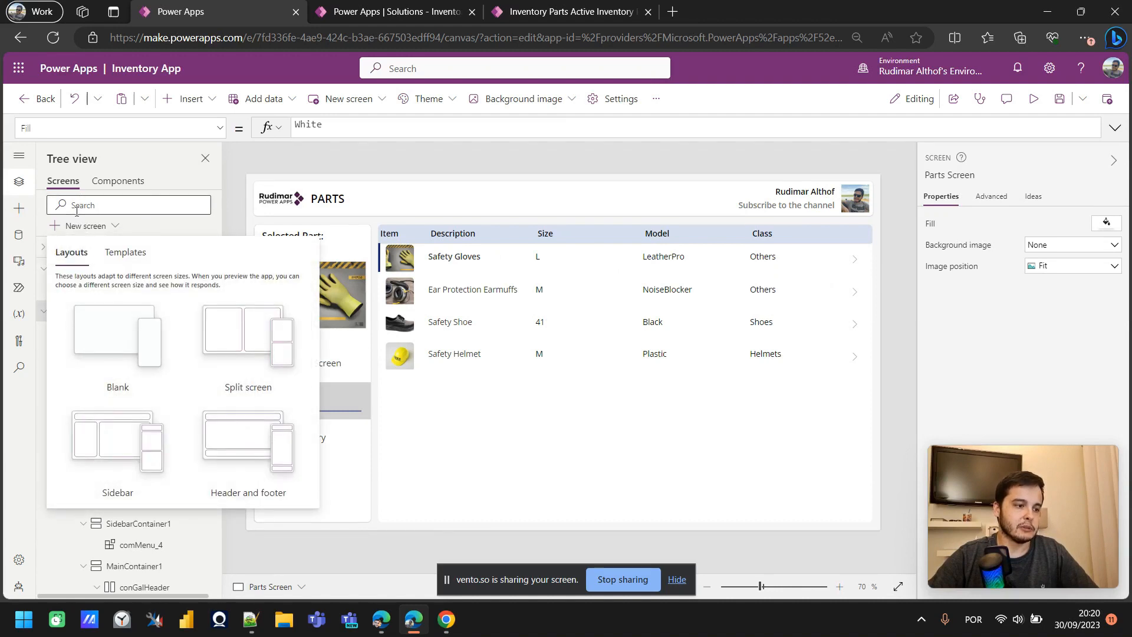
mouse_move(116, 335)
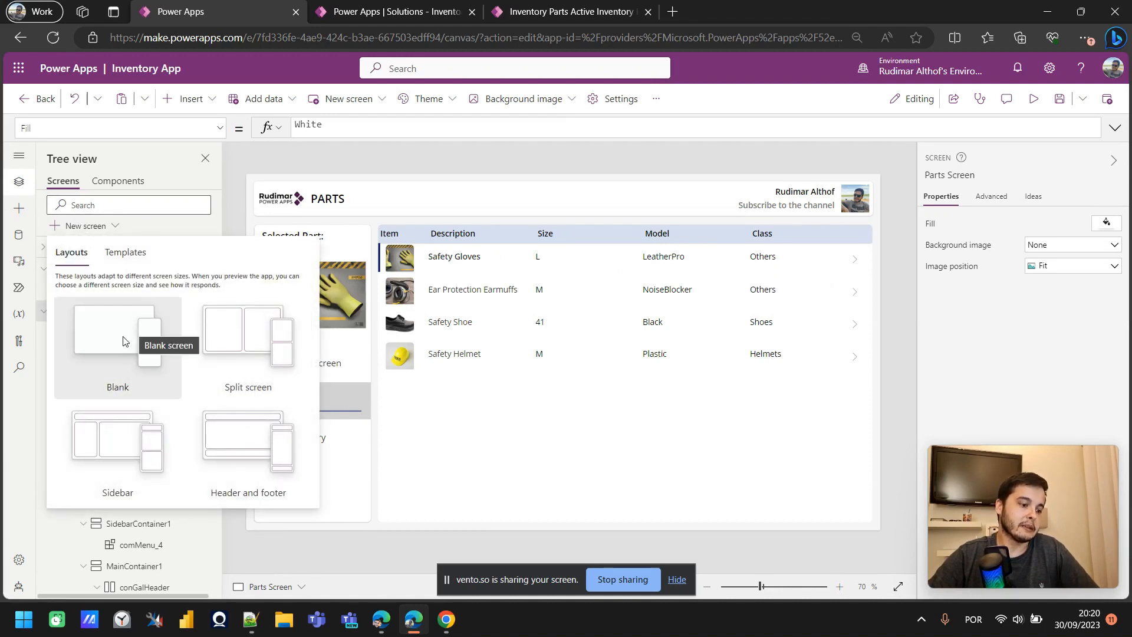
click(117, 332)
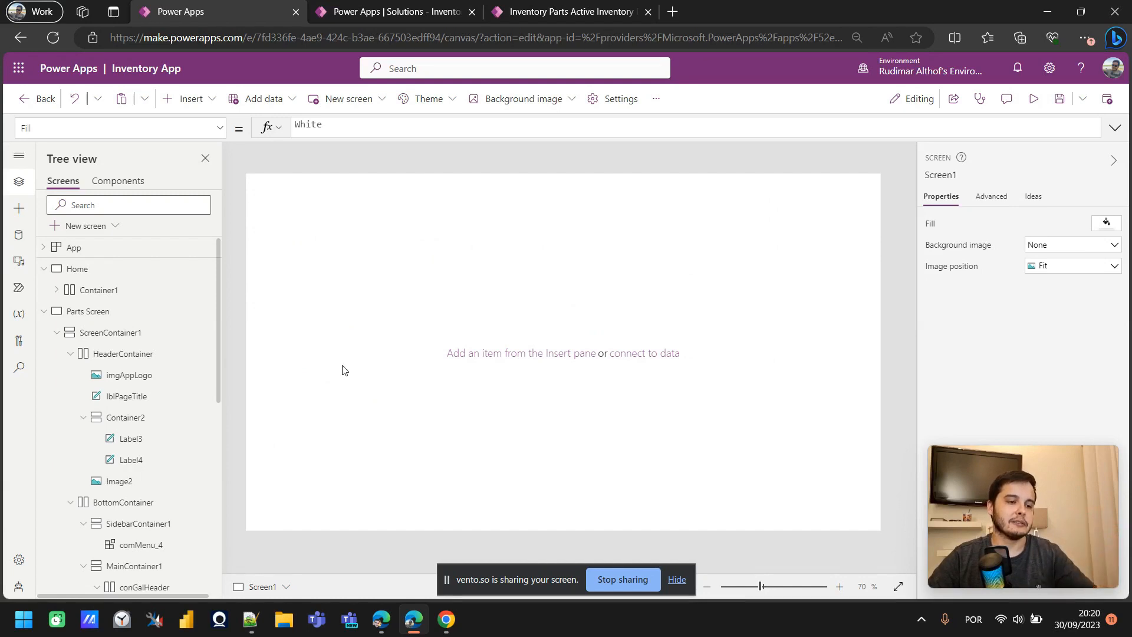
mouse_move(288, 229)
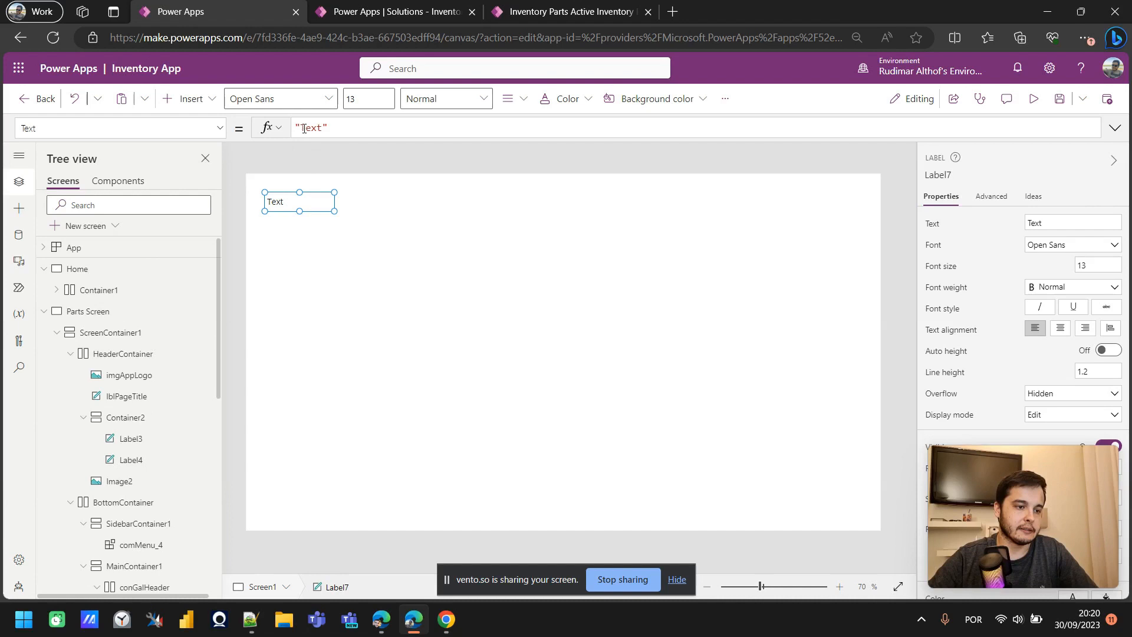
mouse_move(293, 182)
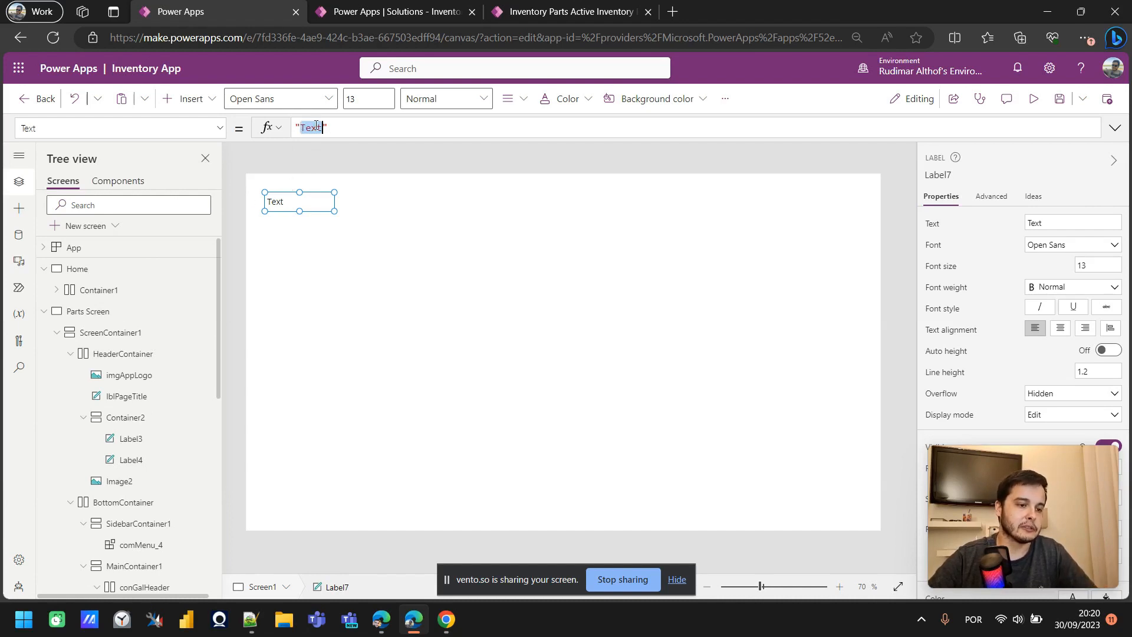
text(Item)
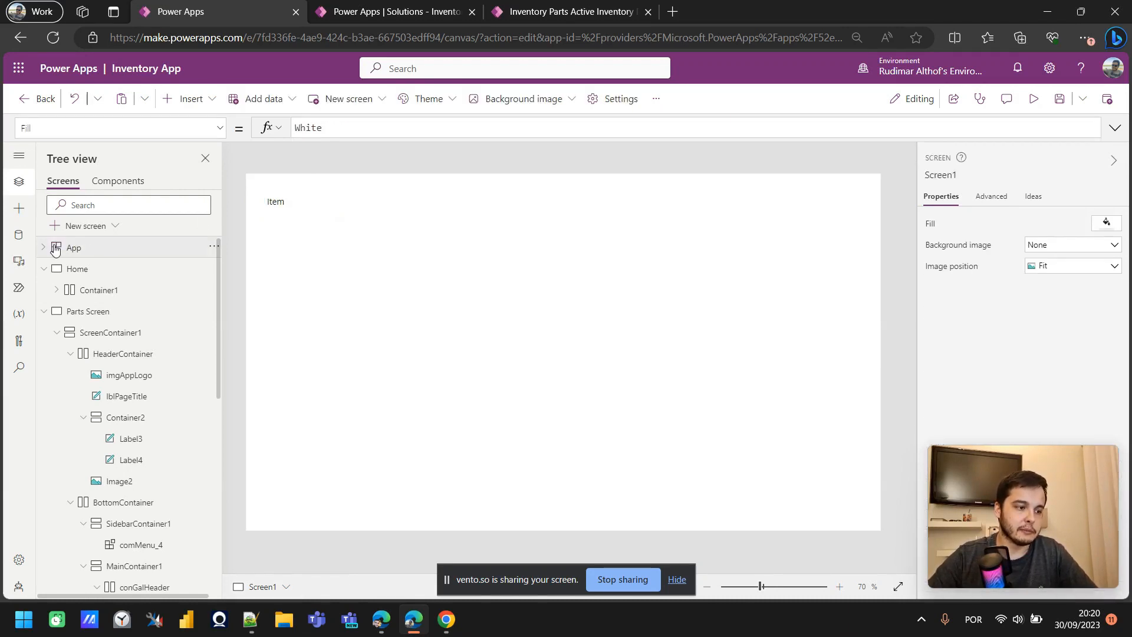
Change the Parts Screen's Description heading text to "Name", then return to Screen1.
click(89, 311)
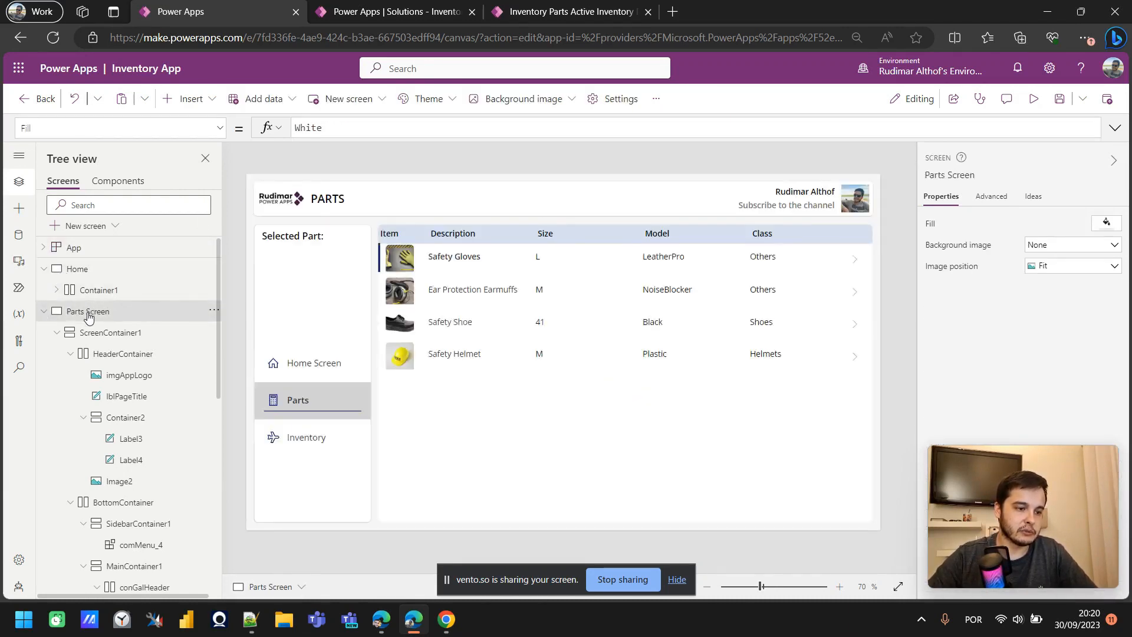
click(452, 233)
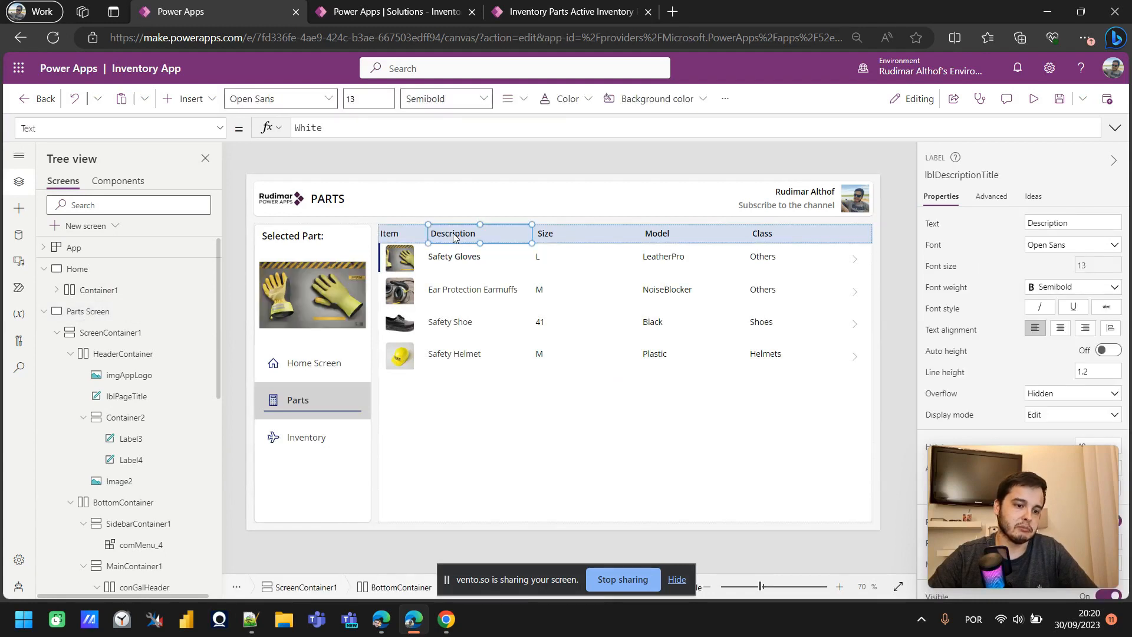
click(329, 128)
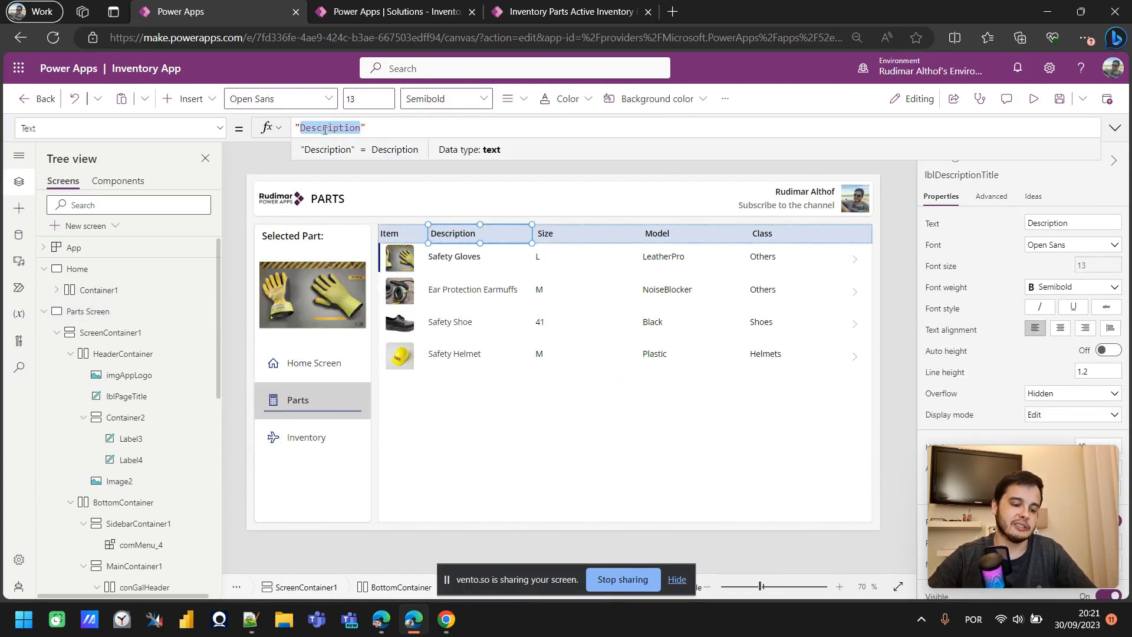
text(Name)
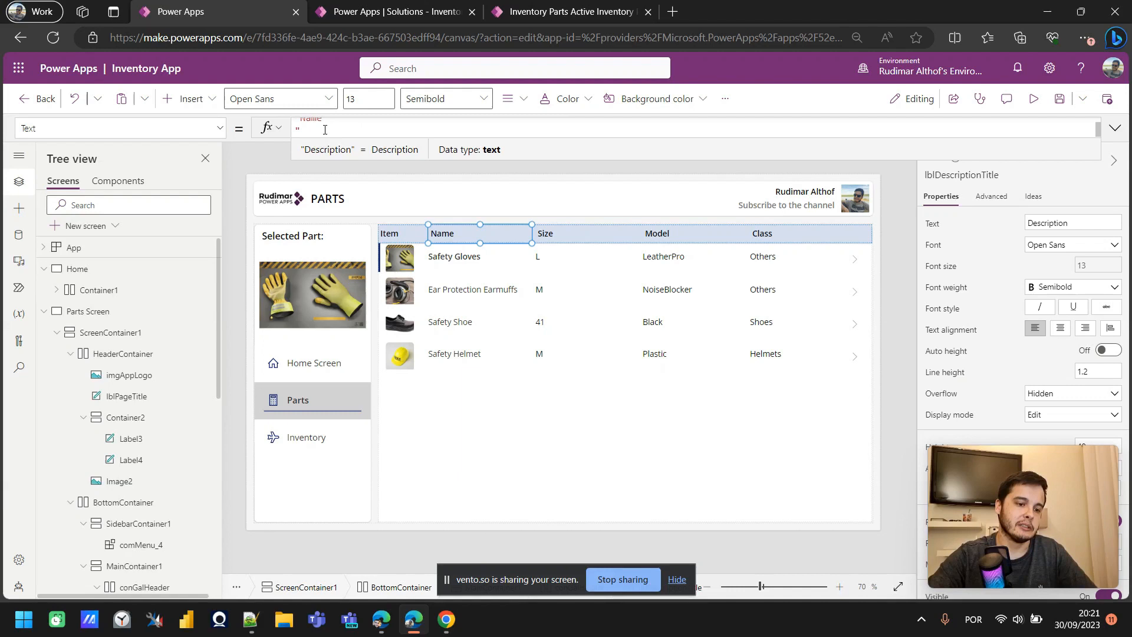
text("Name")
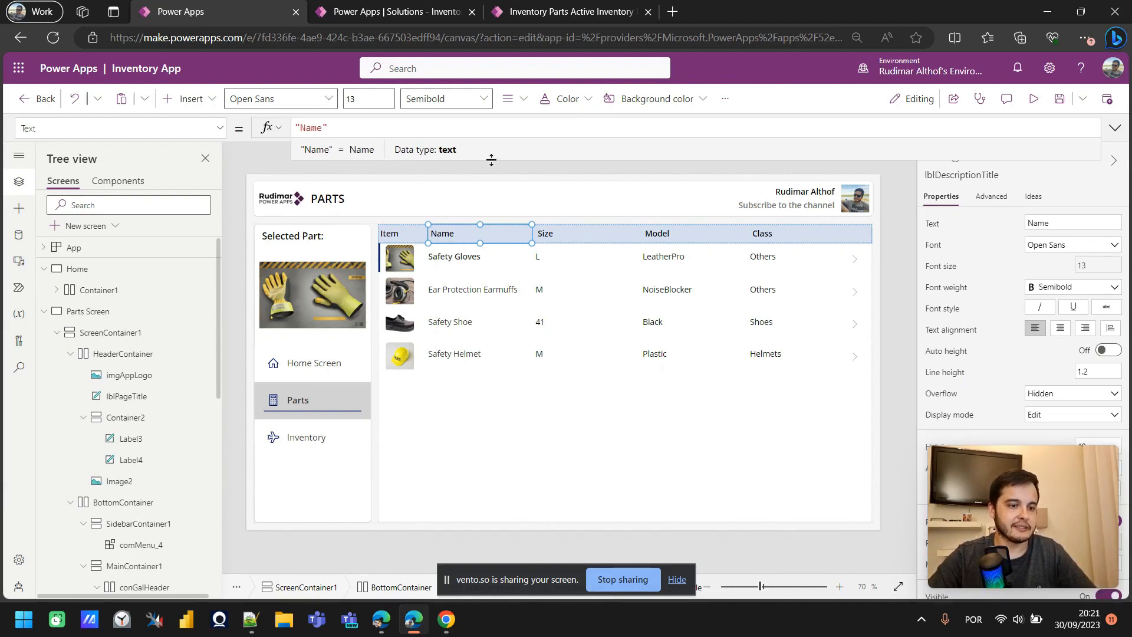
mouse_move(300, 237)
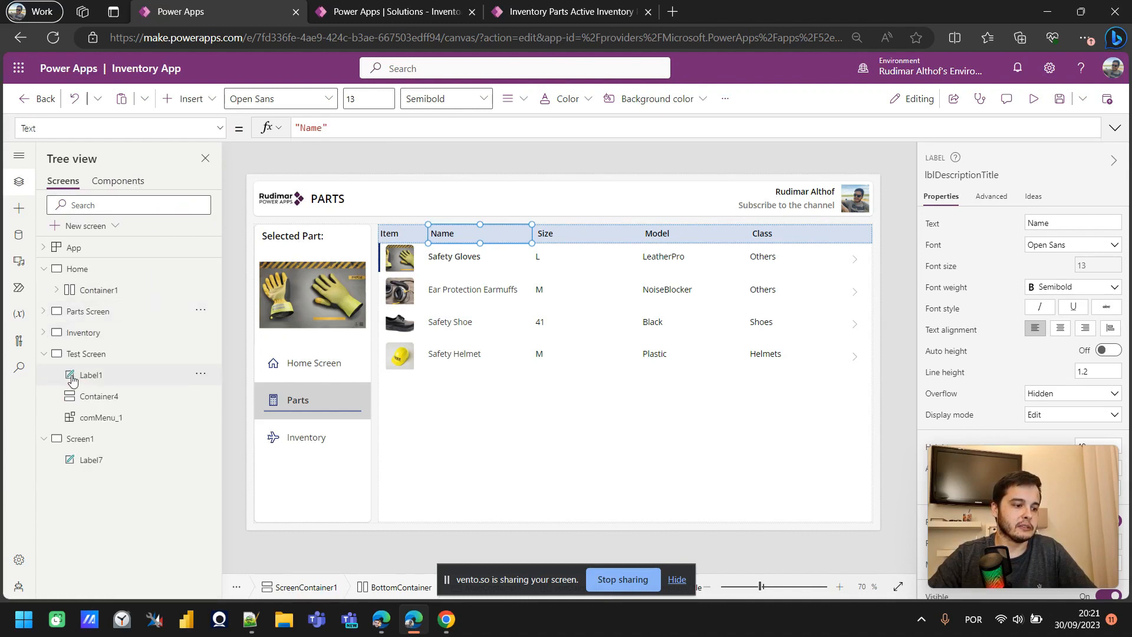
click(78, 439)
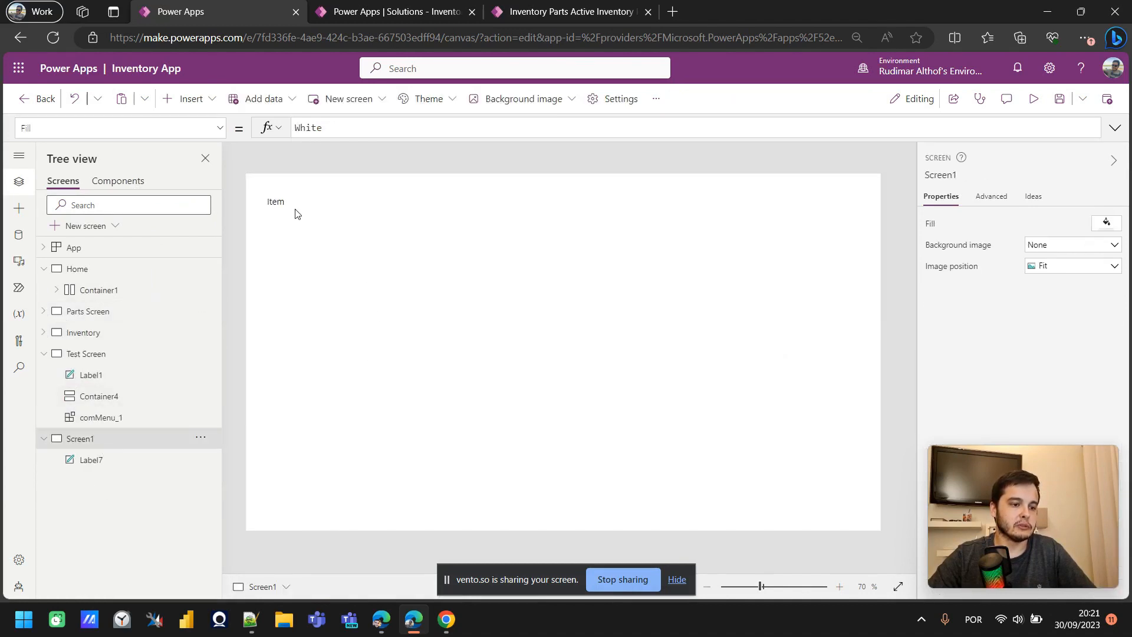
Add two text labels for Name and Size beside Item.
click(187, 99)
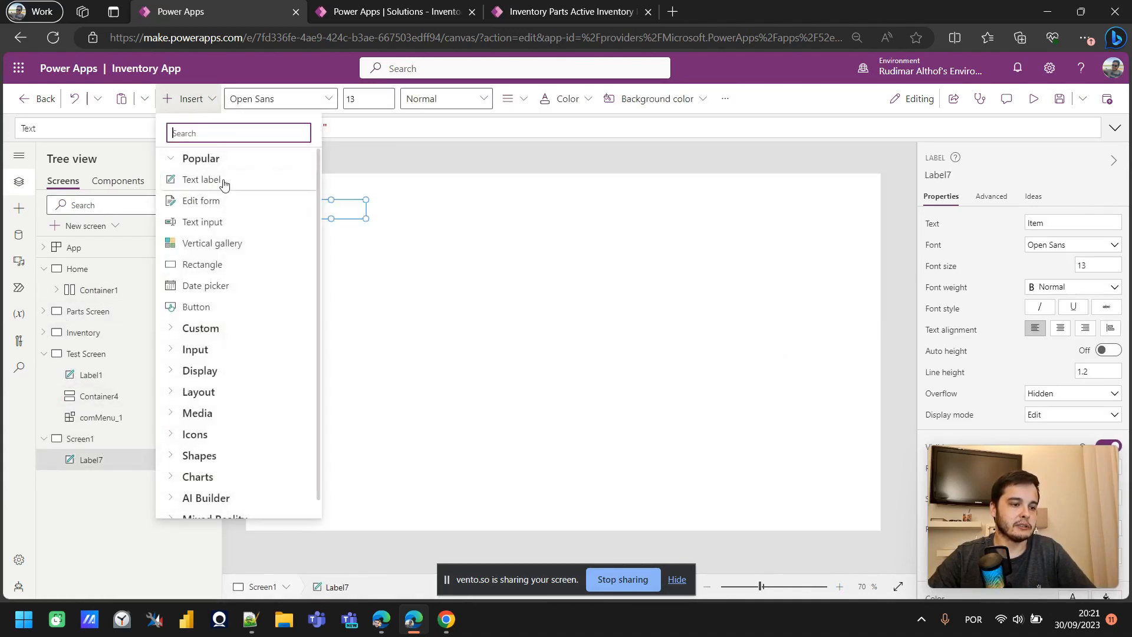
click(205, 179)
text(Nam)
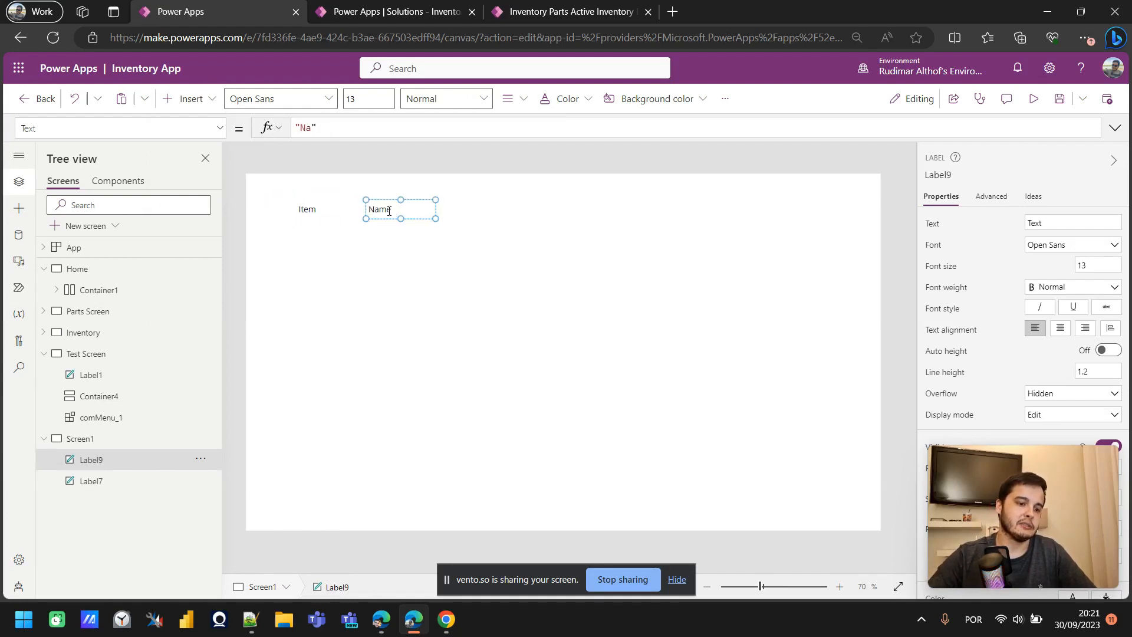
click(187, 99)
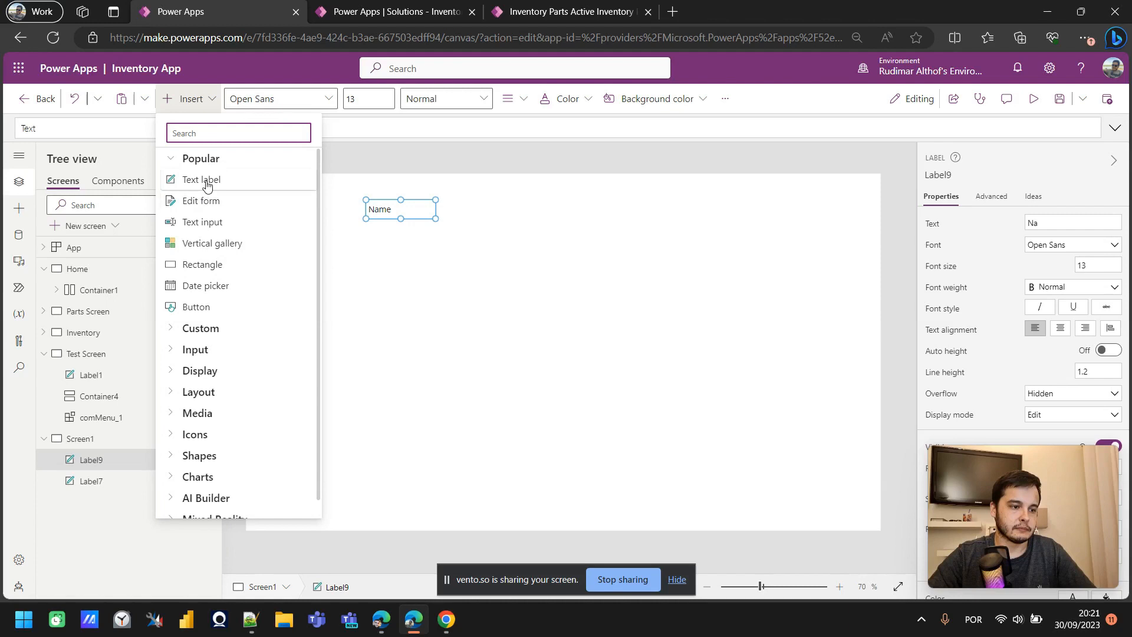
click(201, 180)
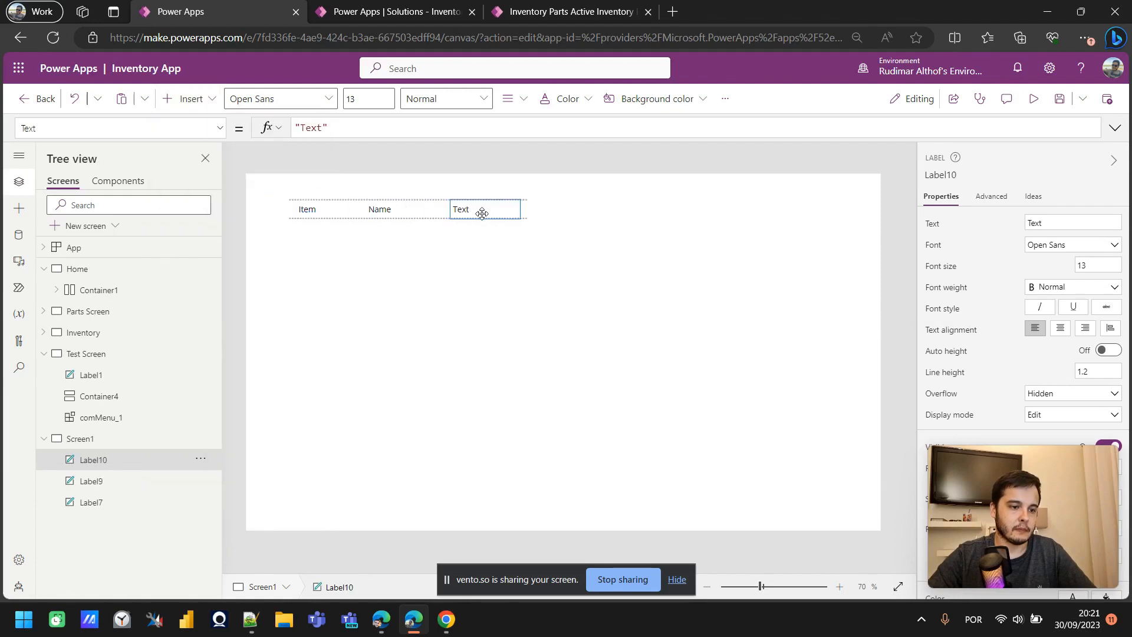
text(Size)
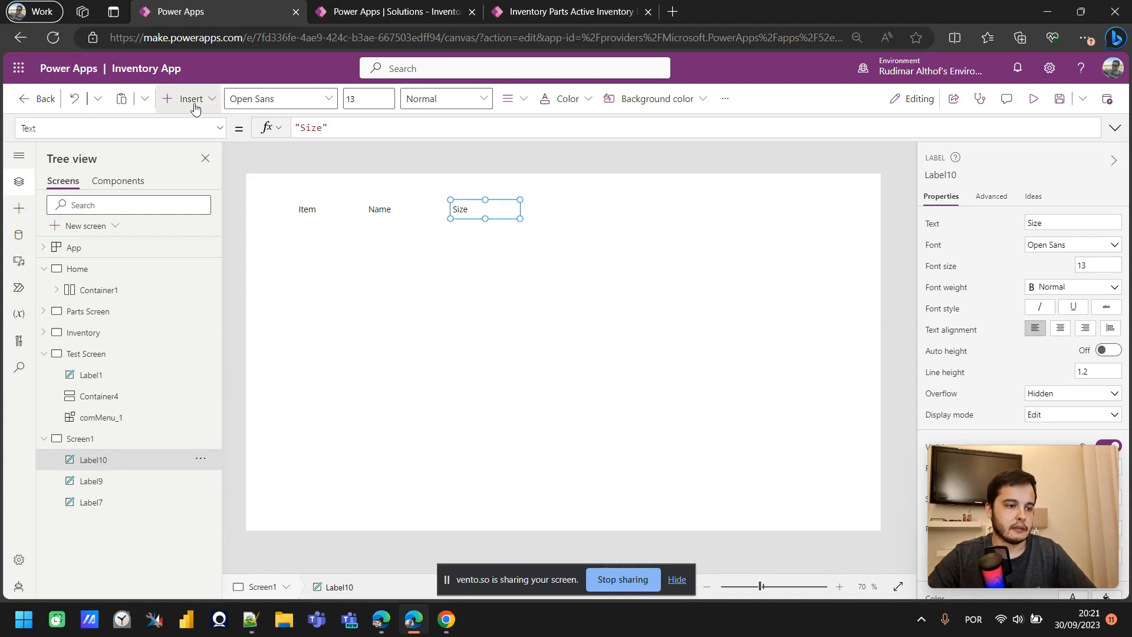
Add labels reading Model and a second Size, dragged into the heading row.
click(190, 98)
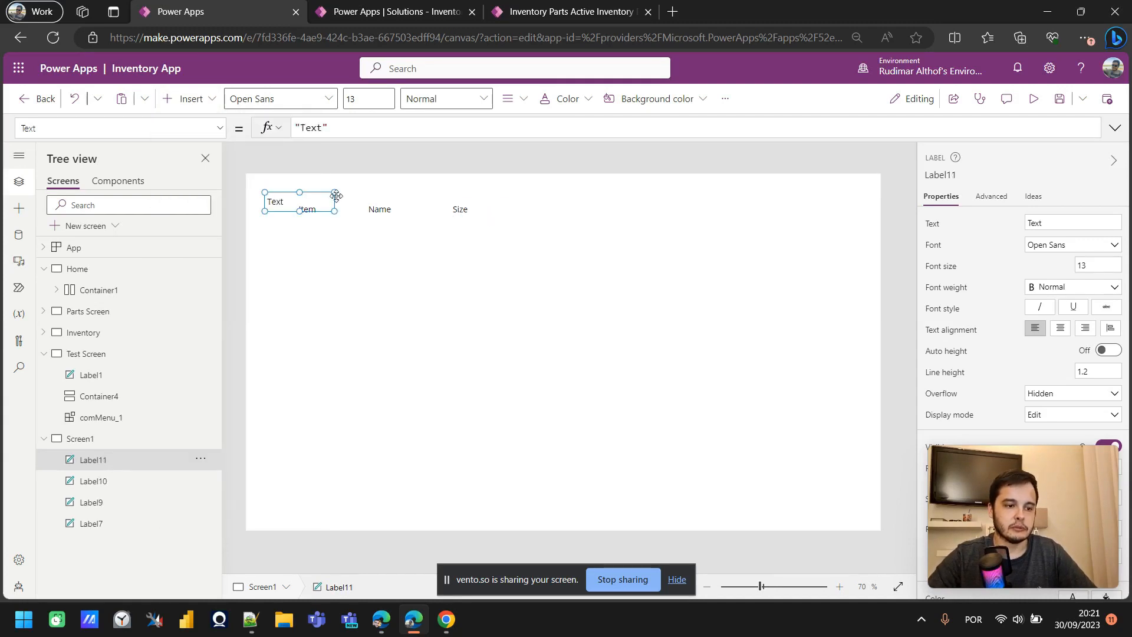
drag(298, 201, 554, 209)
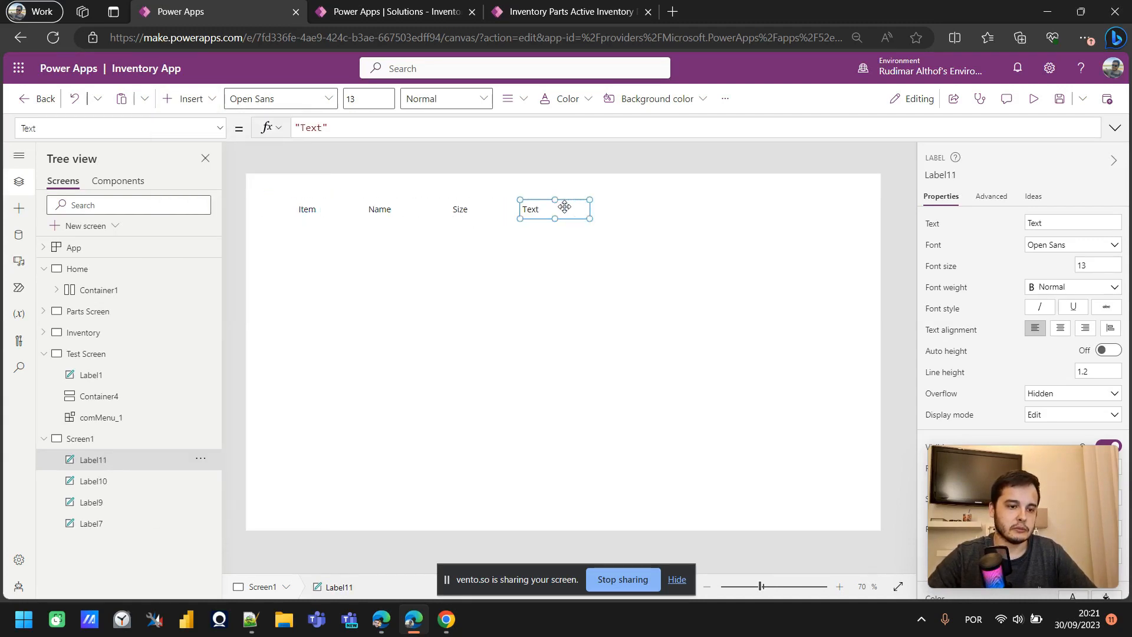
text(M)
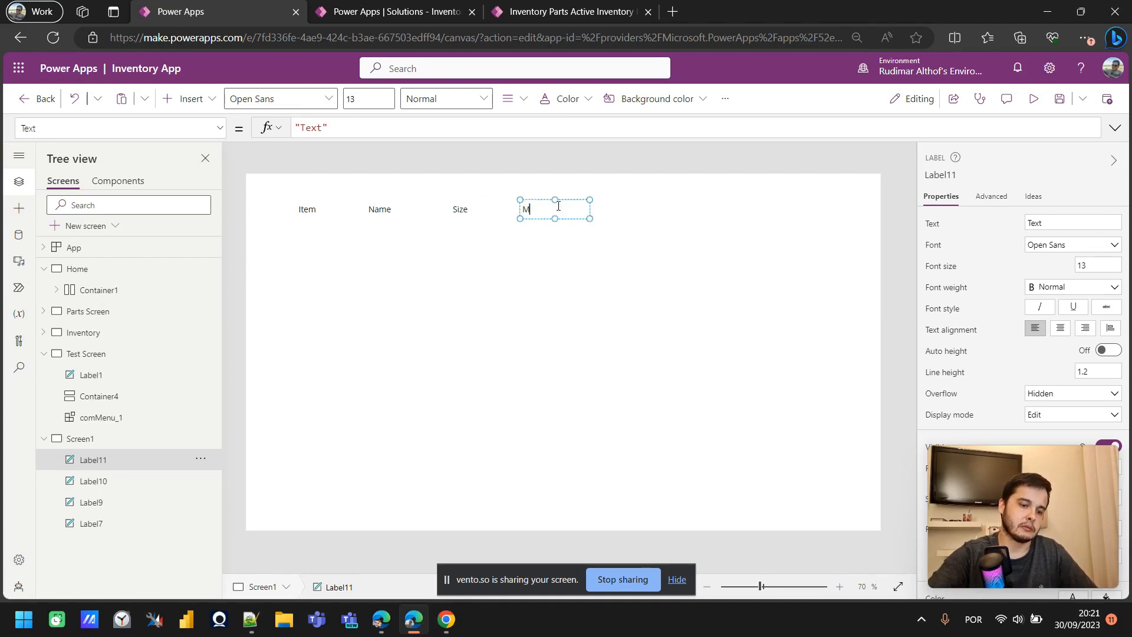
text(odel)
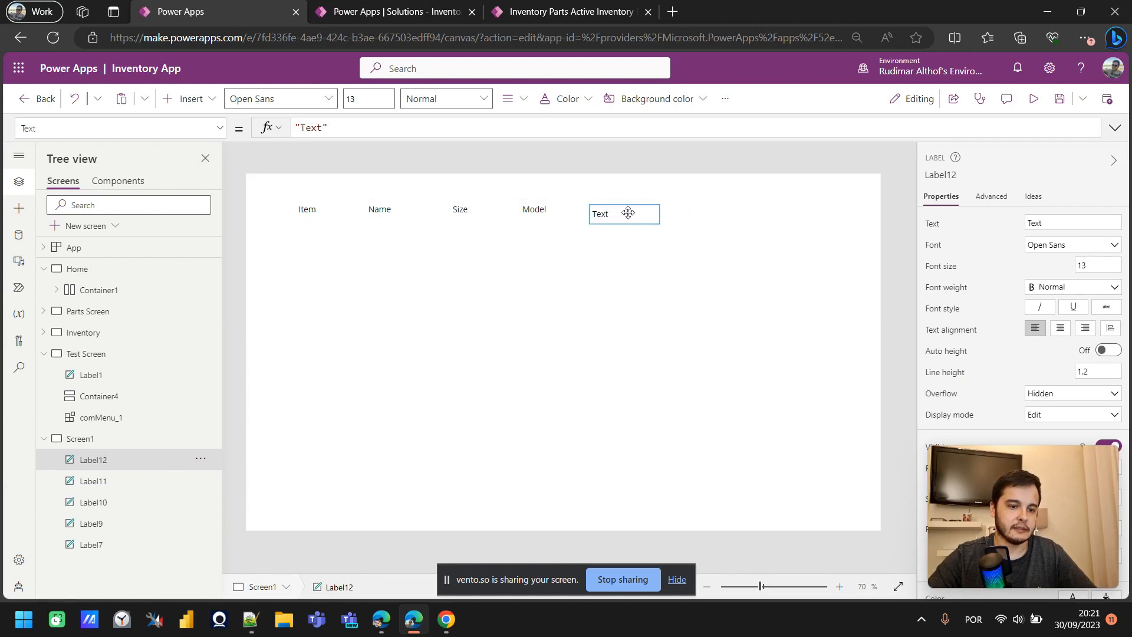
text(S)
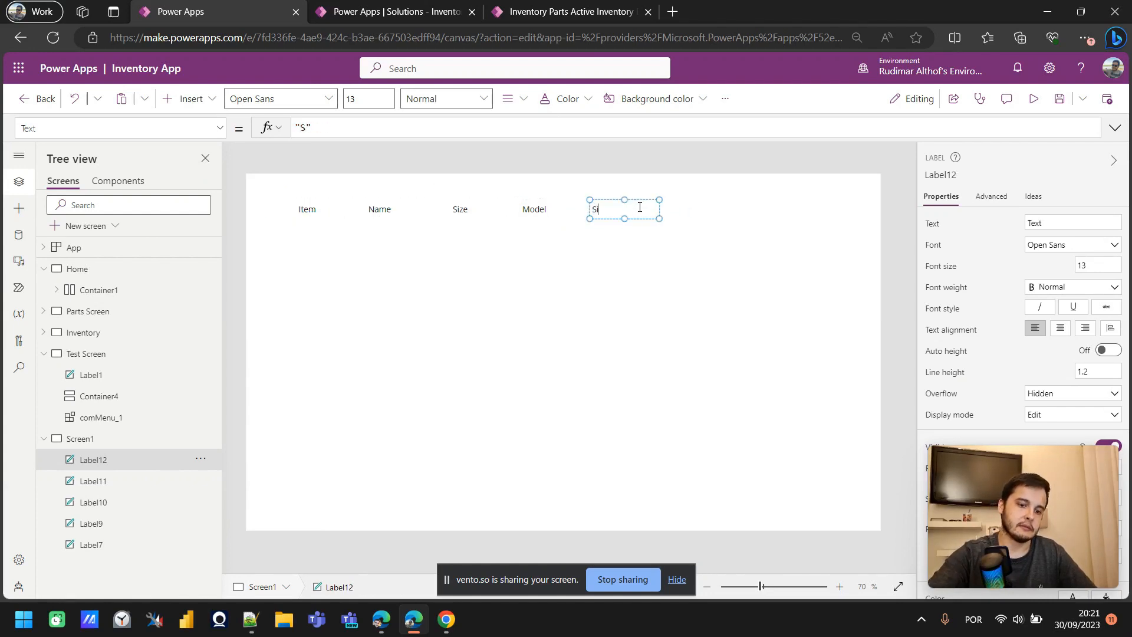
text(i)
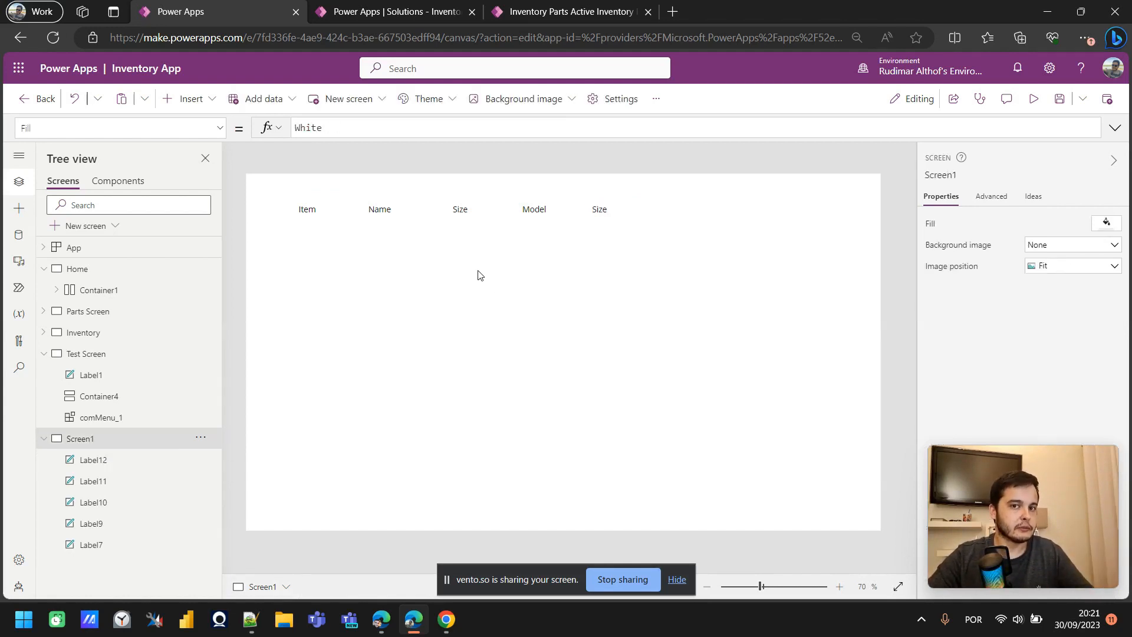
mouse_move(476, 247)
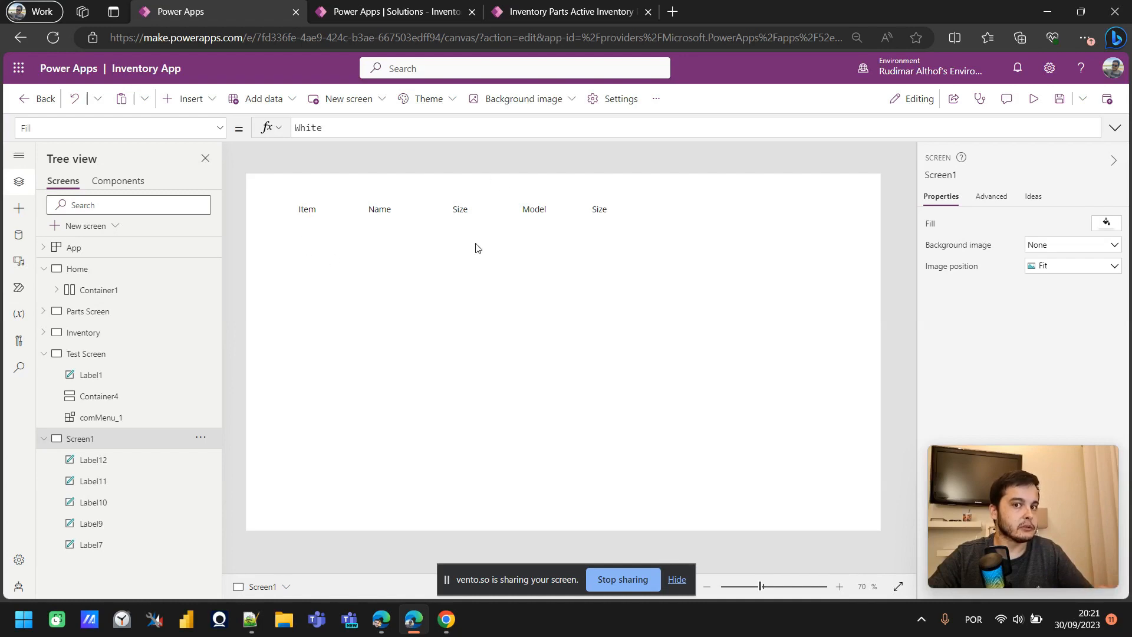
mouse_move(435, 229)
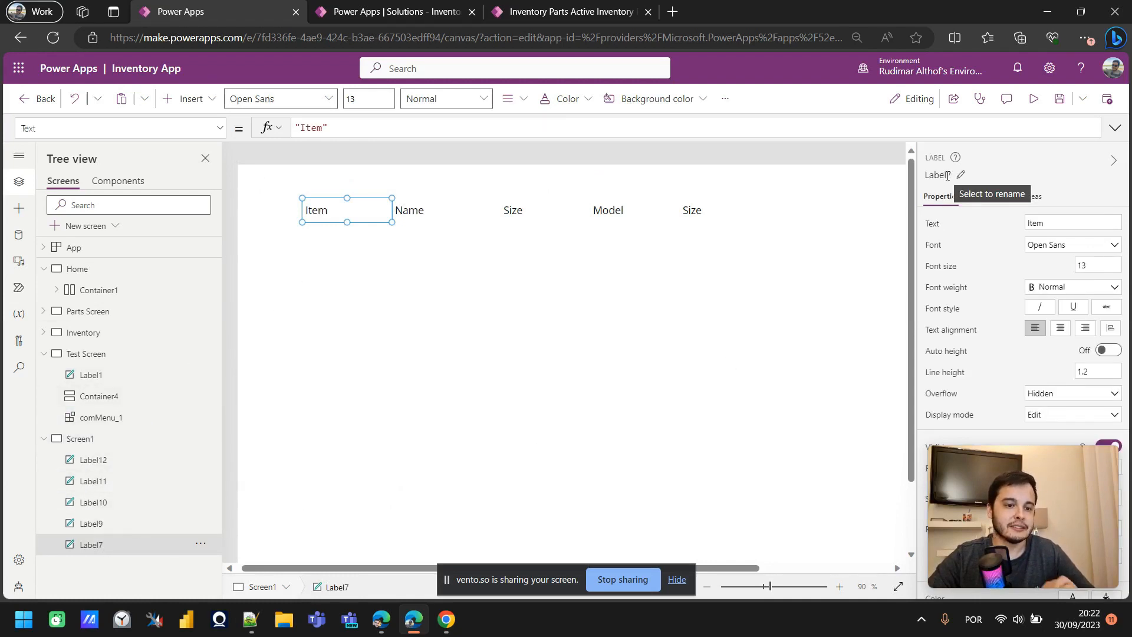
Rename the Item label to lblItemTitle and complete the Name label's text formula.
click(961, 175)
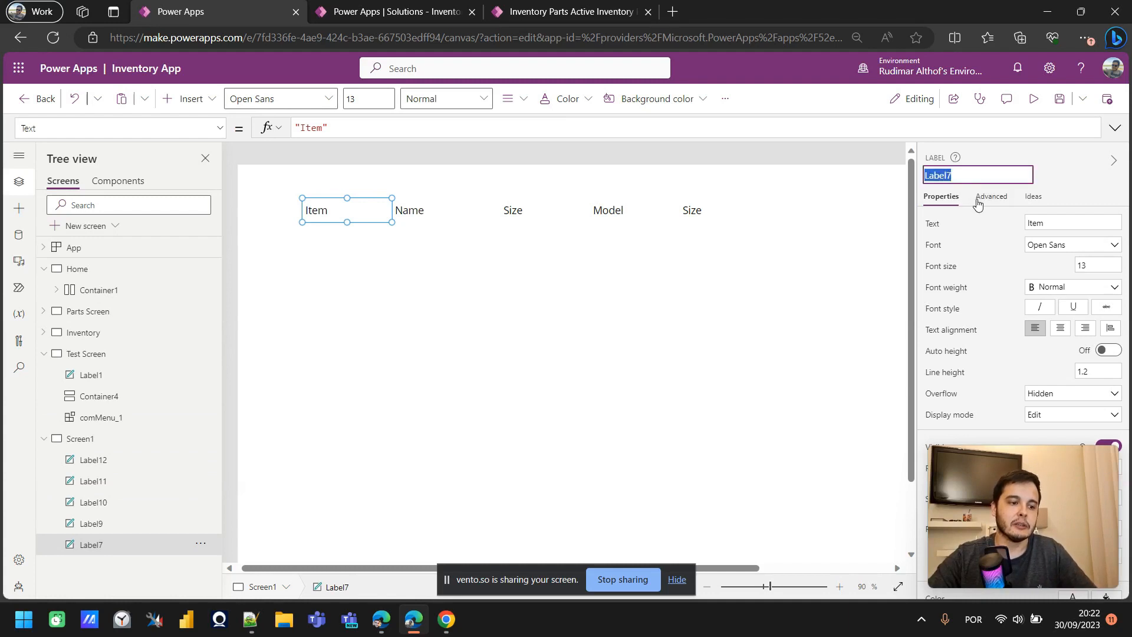
text(lblNameTitle)
click(697, 128)
text("Na)
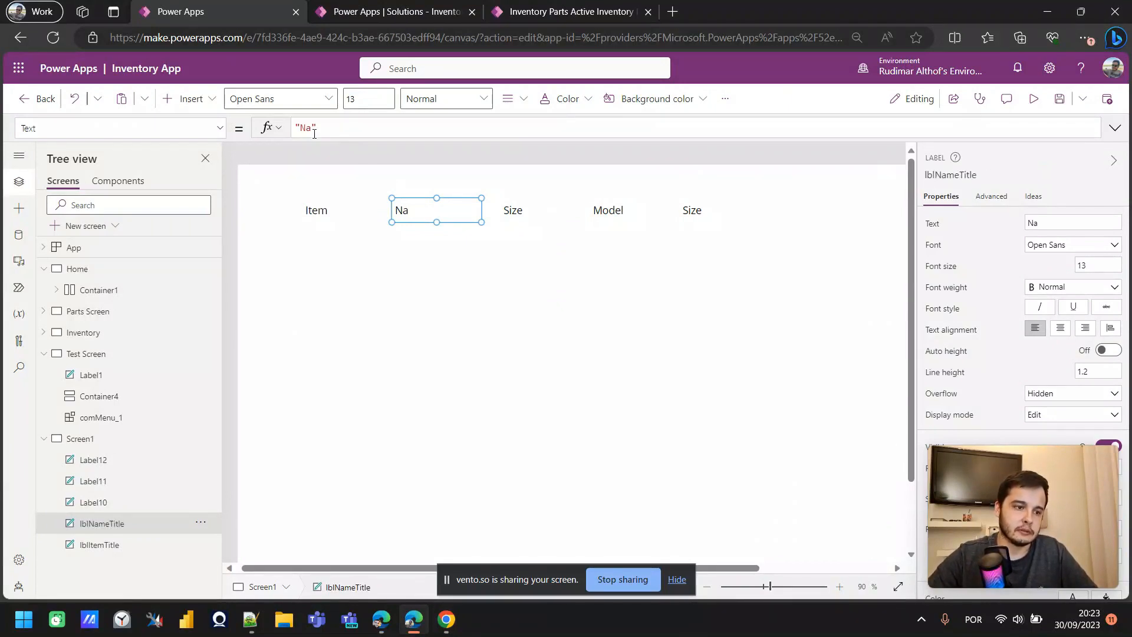
click(308, 128)
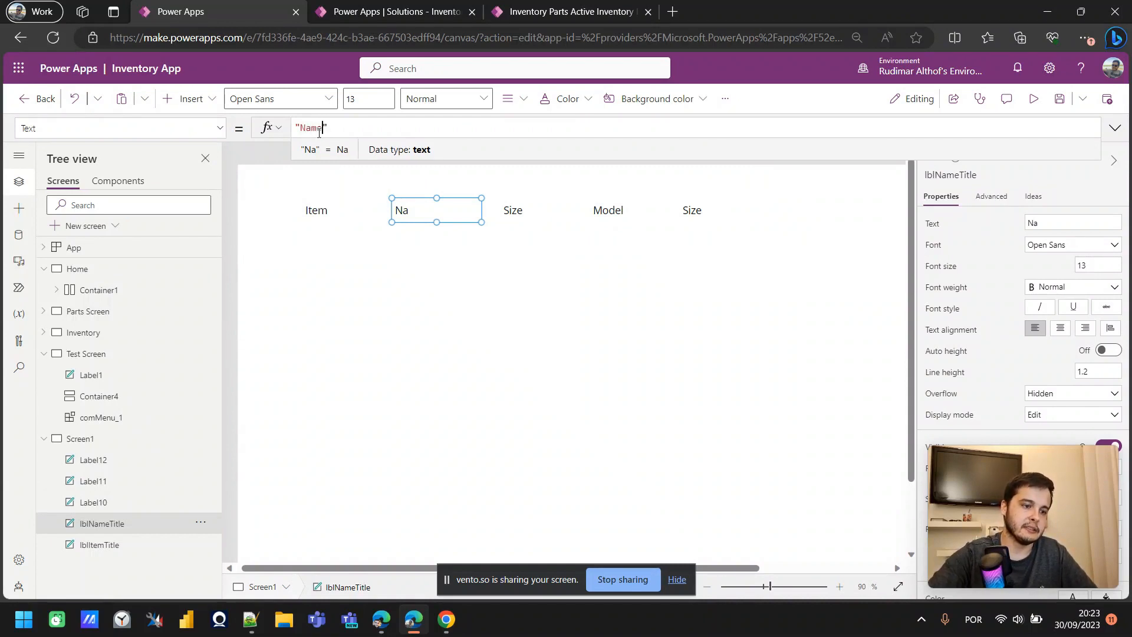
text(me)
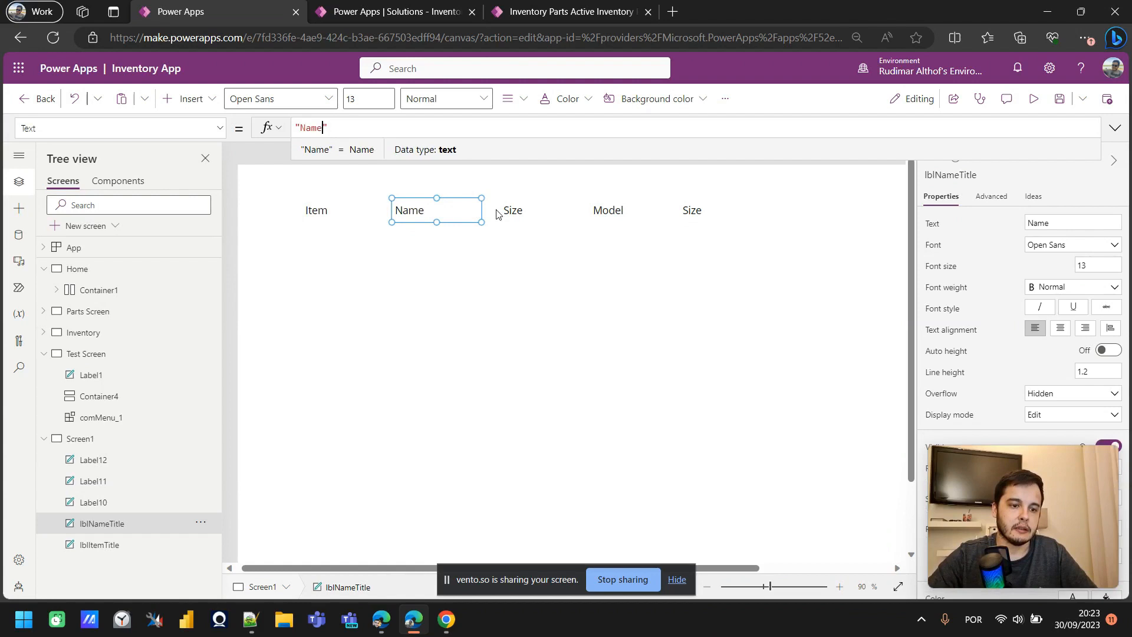
Rename the Size, Name and Model labels to lblItemSizeTitle, lblNameTitle and lblItemModelTitle.
click(512, 210)
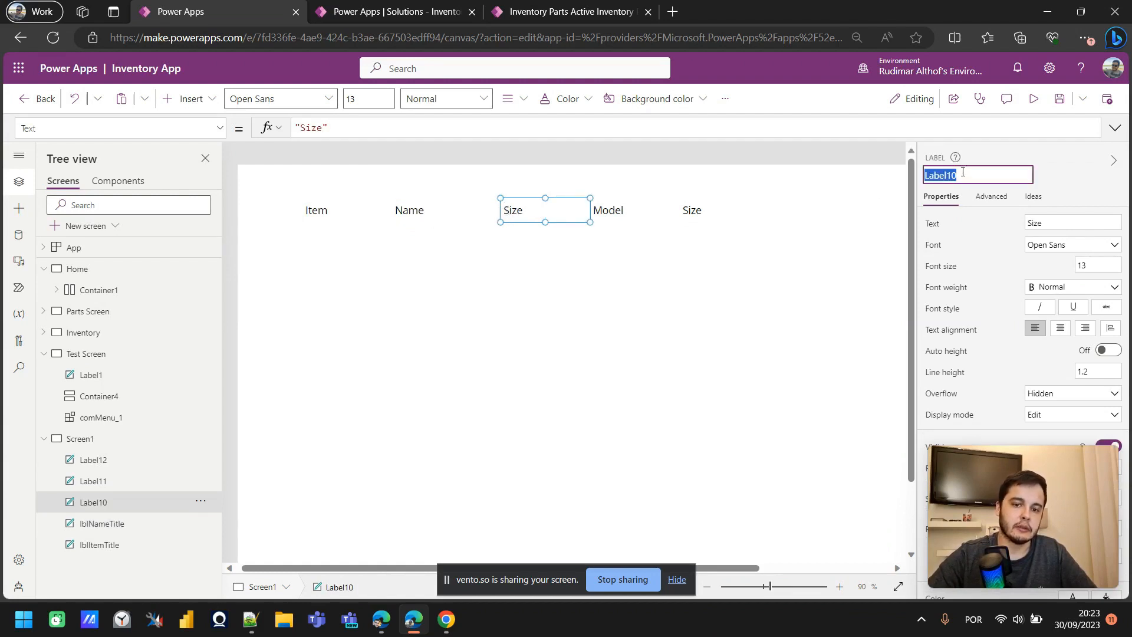
text(lblS)
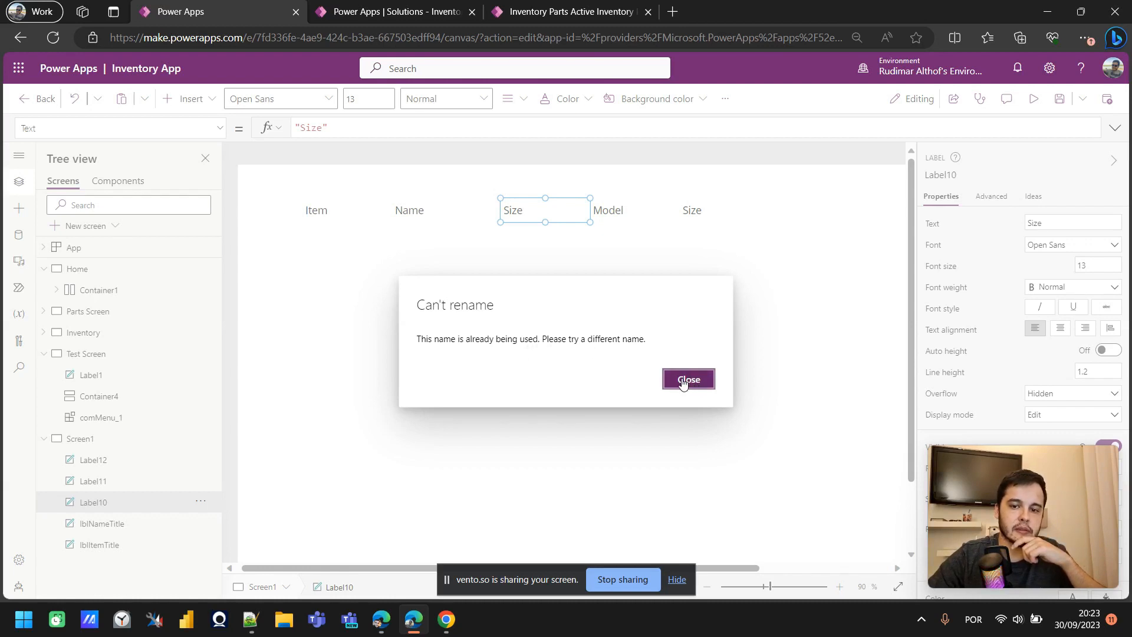
click(688, 379)
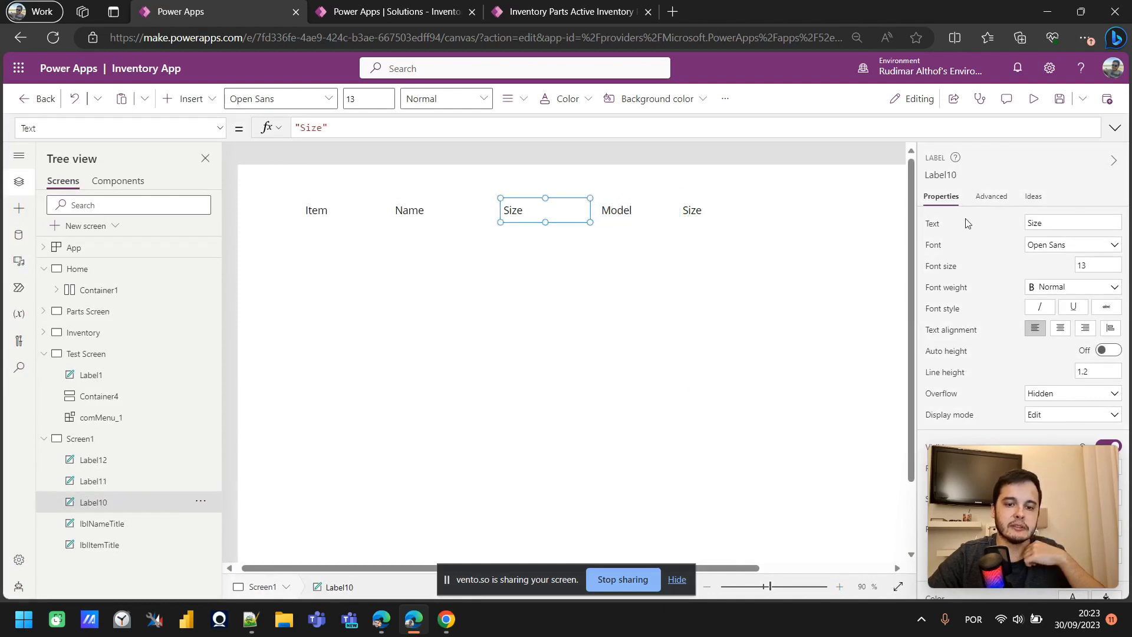
text(lblItemSizeTitle)
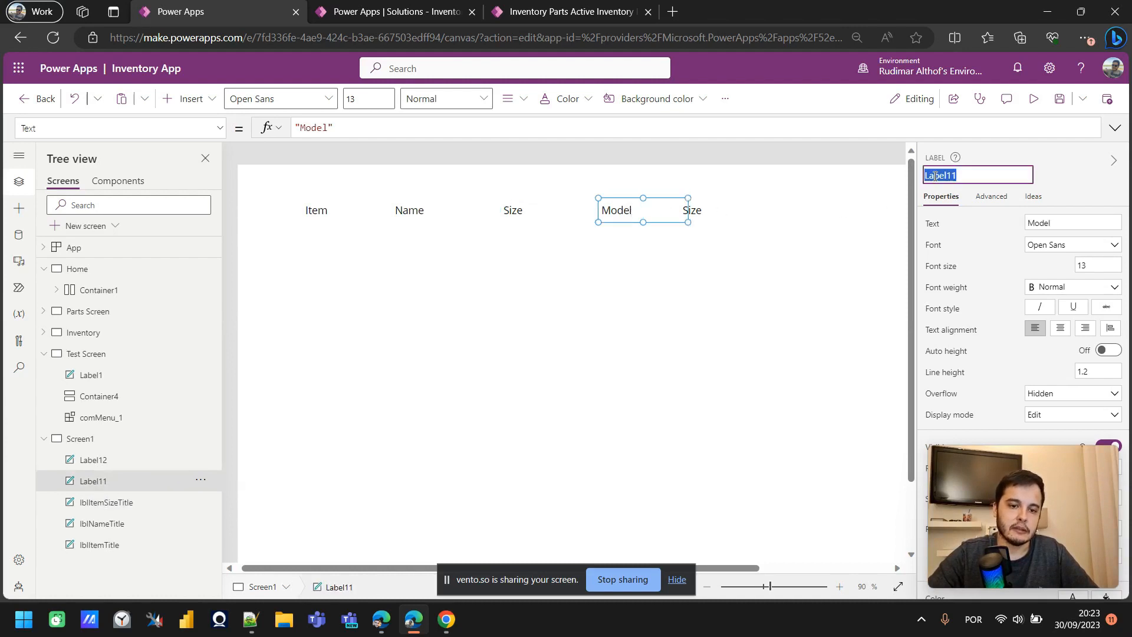
text(lbl)
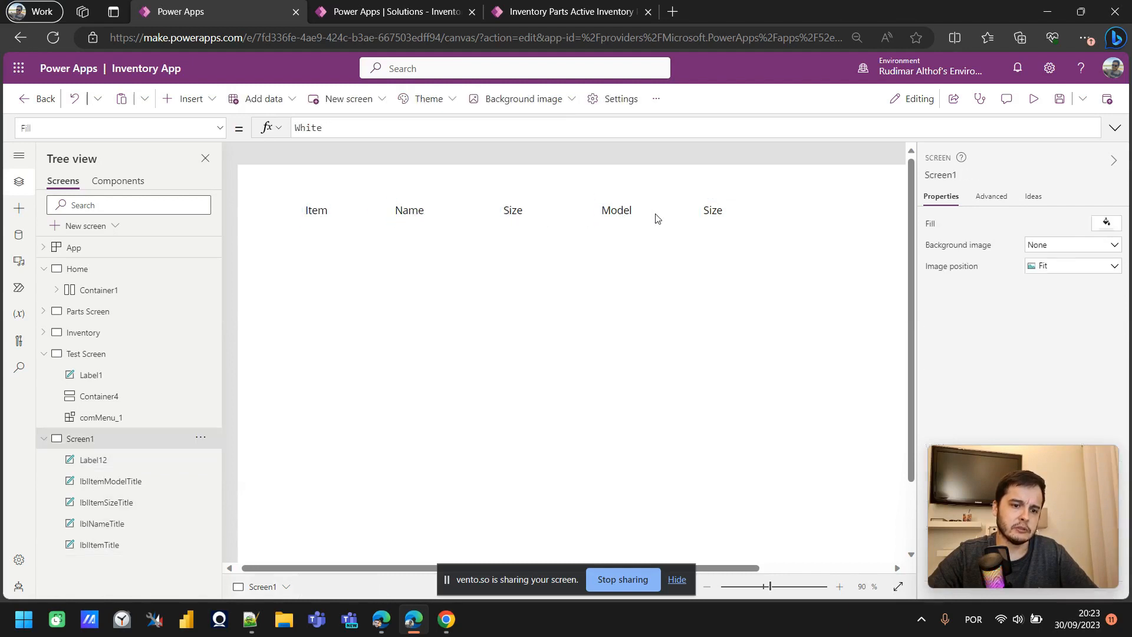
Set the fifth heading's text to "Class" and rename it lblItemClassTitle.
click(712, 210)
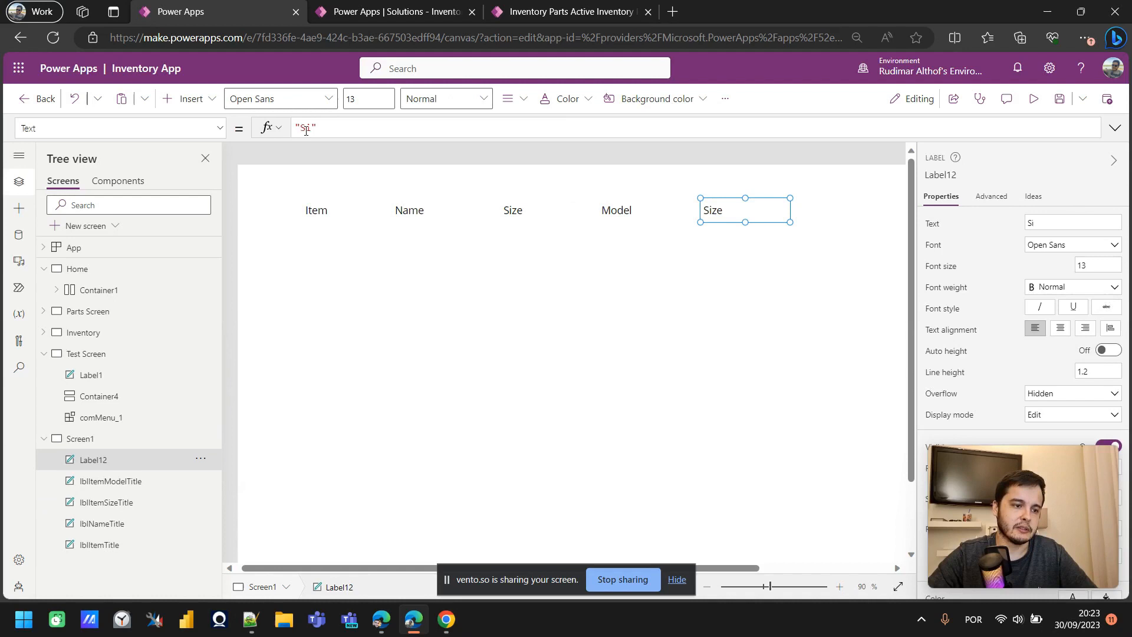
text(Class)
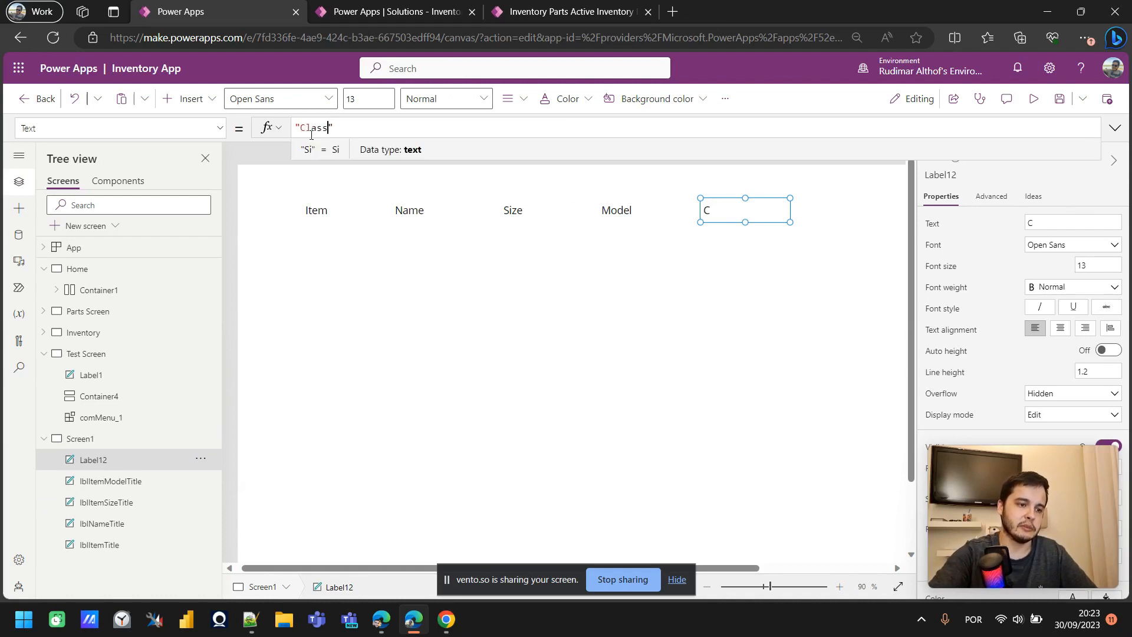
text(lasse)
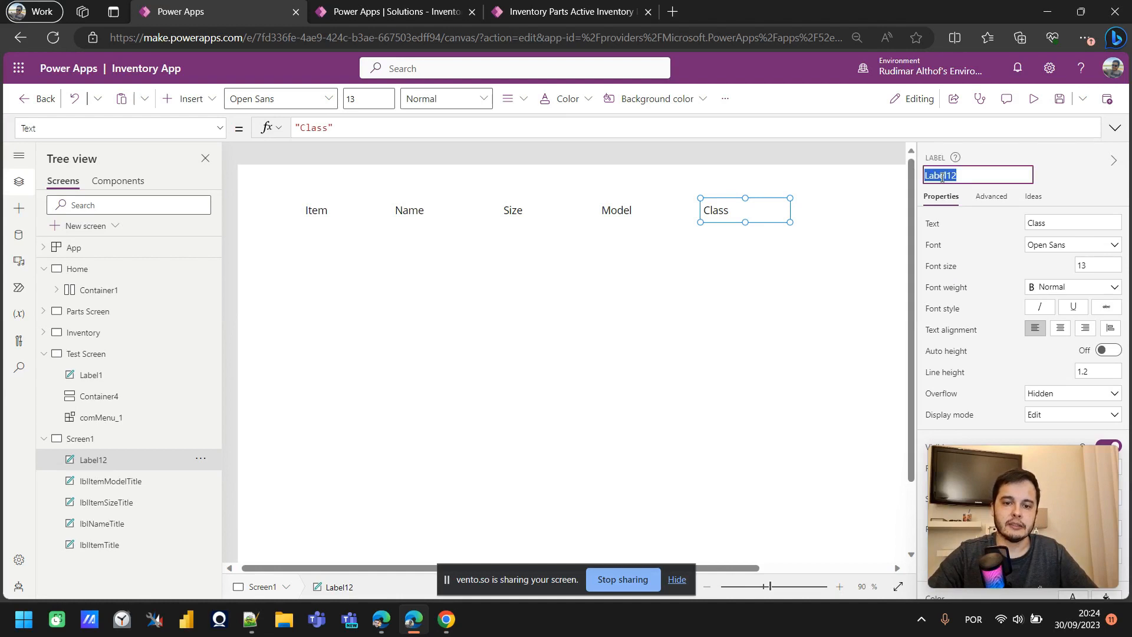
text(lblItem)
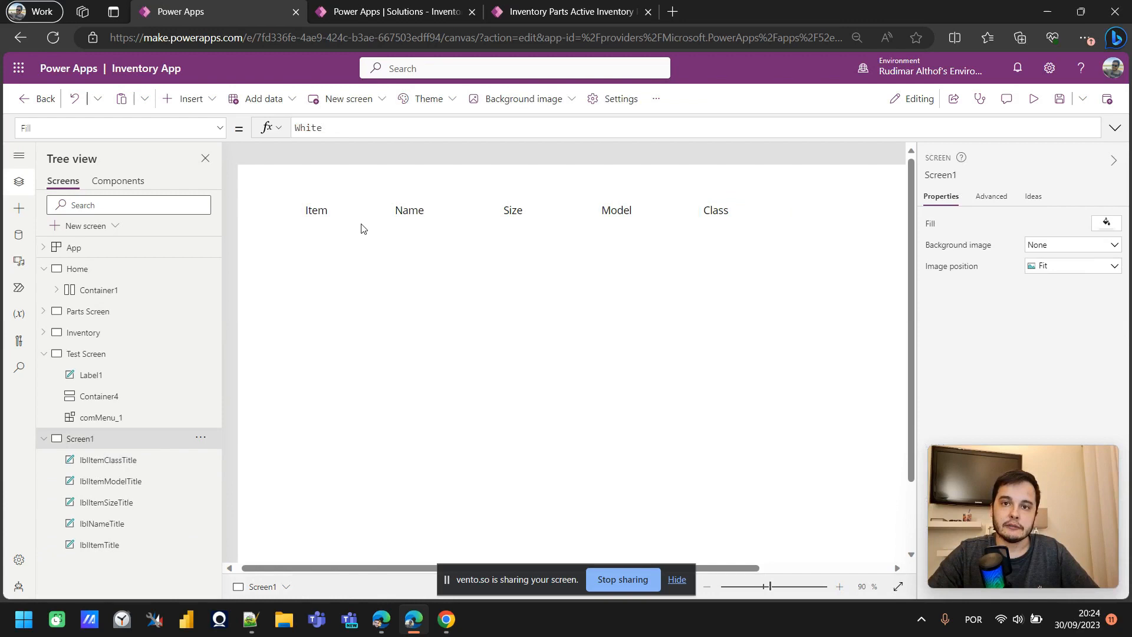
mouse_move(425, 512)
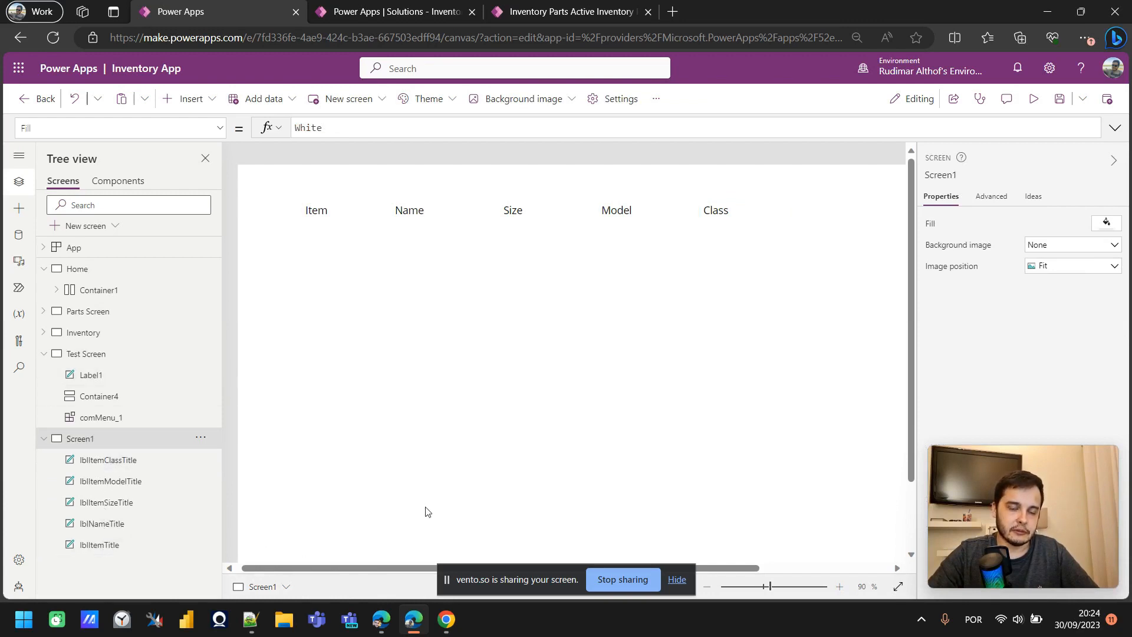
mouse_move(446, 405)
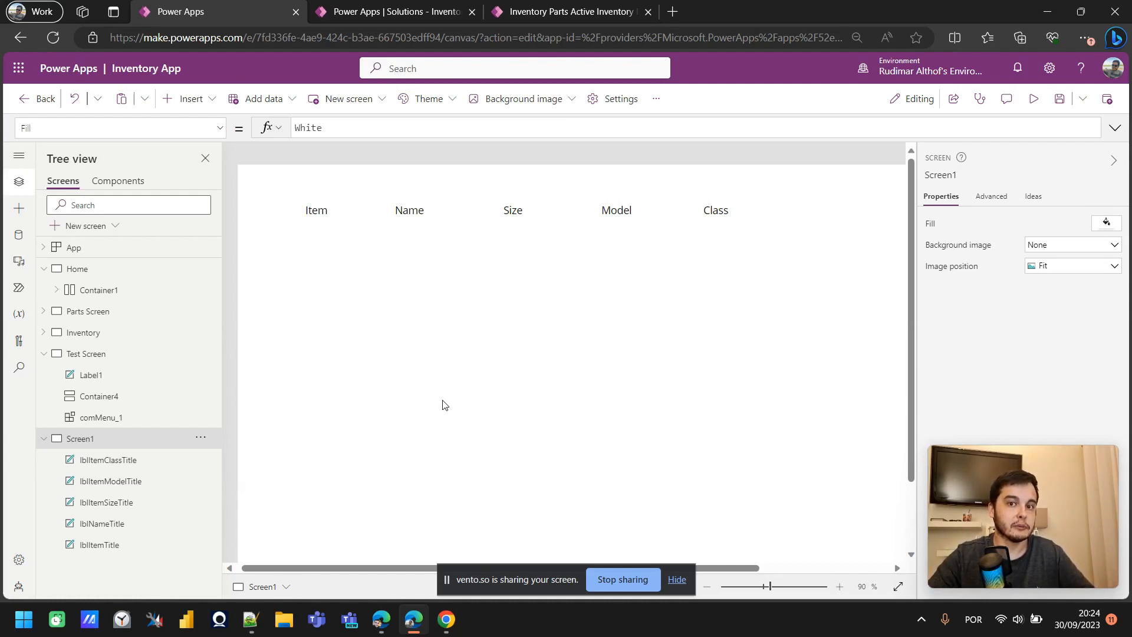
mouse_move(556, 335)
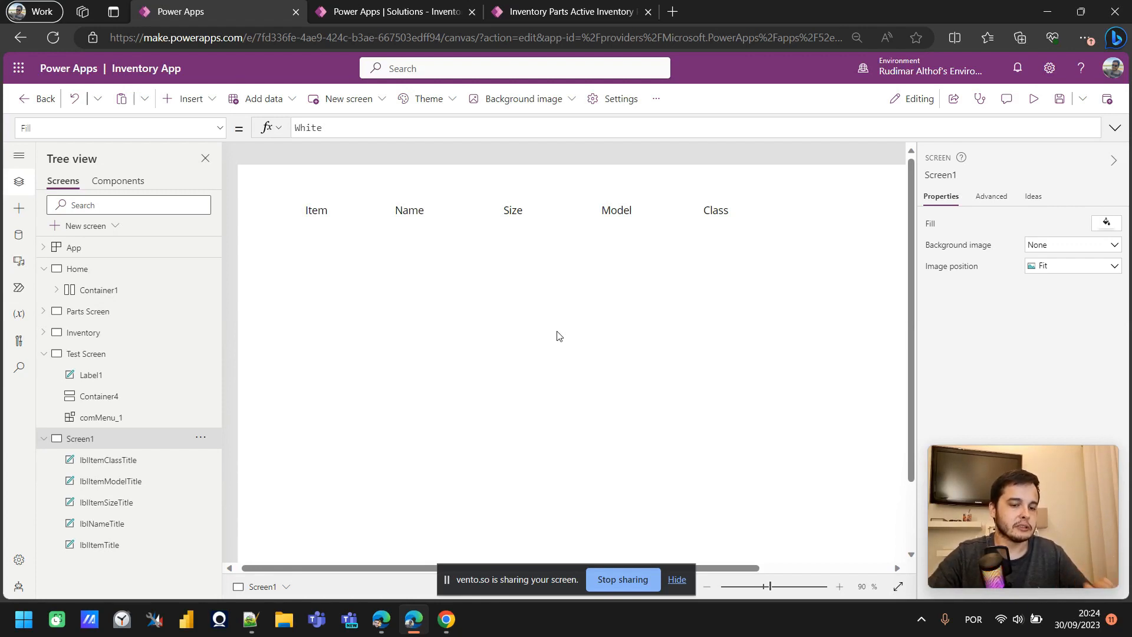
Insert a vertical gallery, narrow it under the headings, and bind it to Inventory Parts.
click(190, 99)
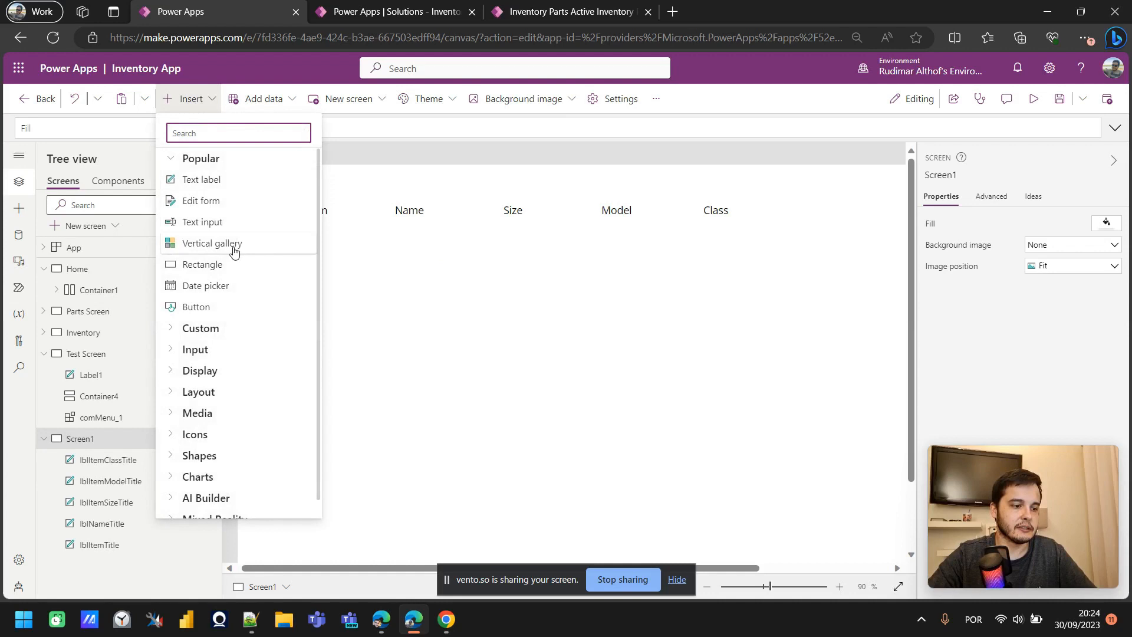
click(418, 406)
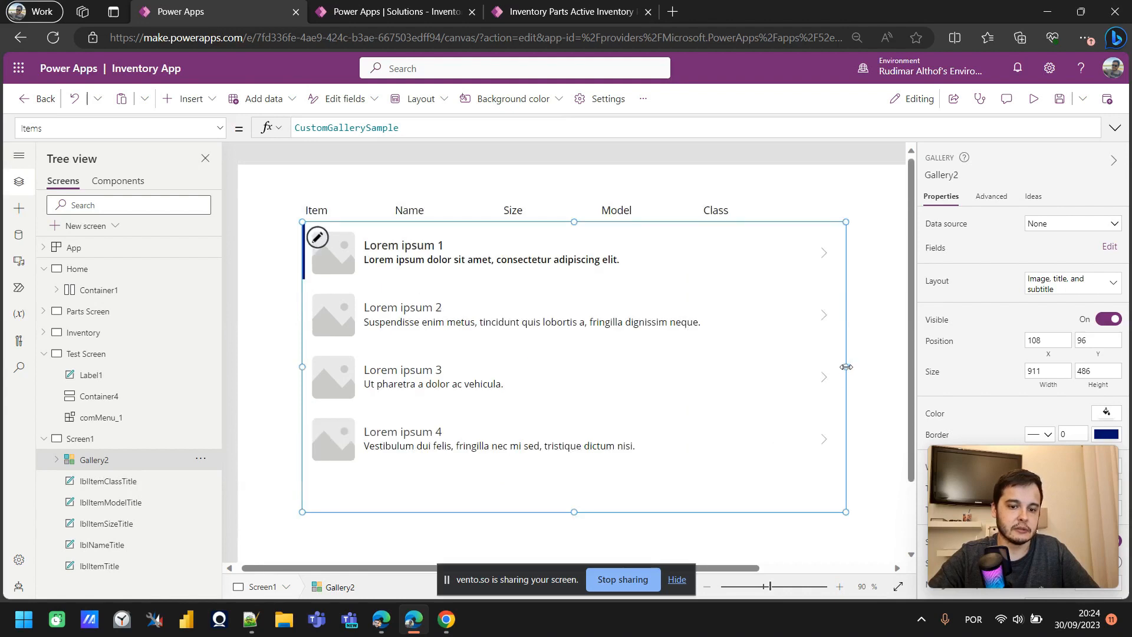
drag(845, 367, 815, 372)
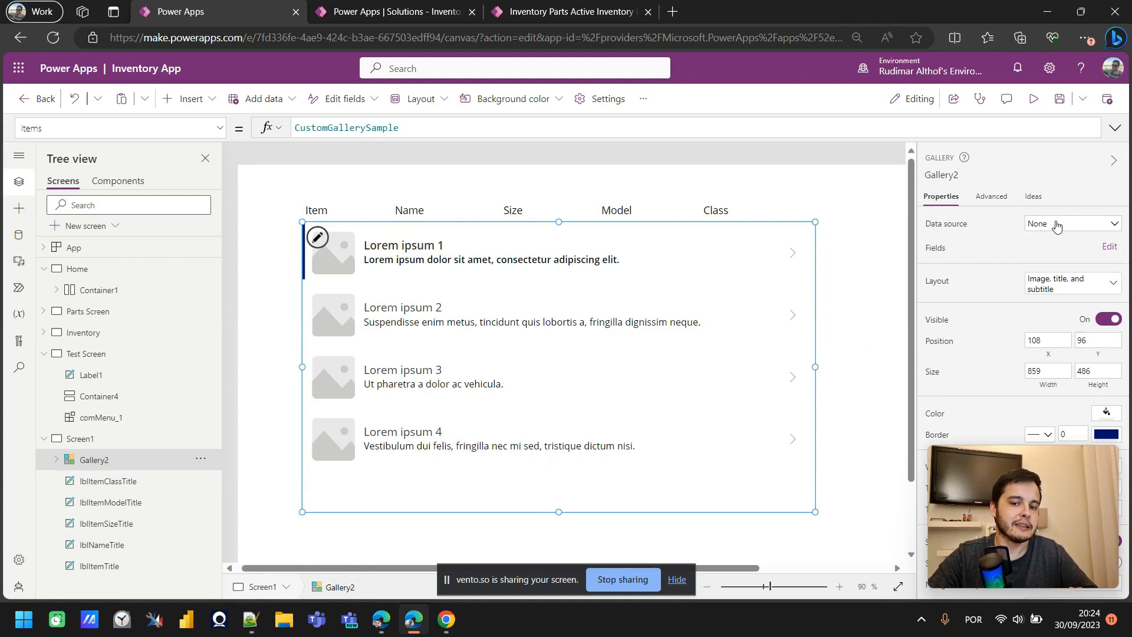
click(1071, 223)
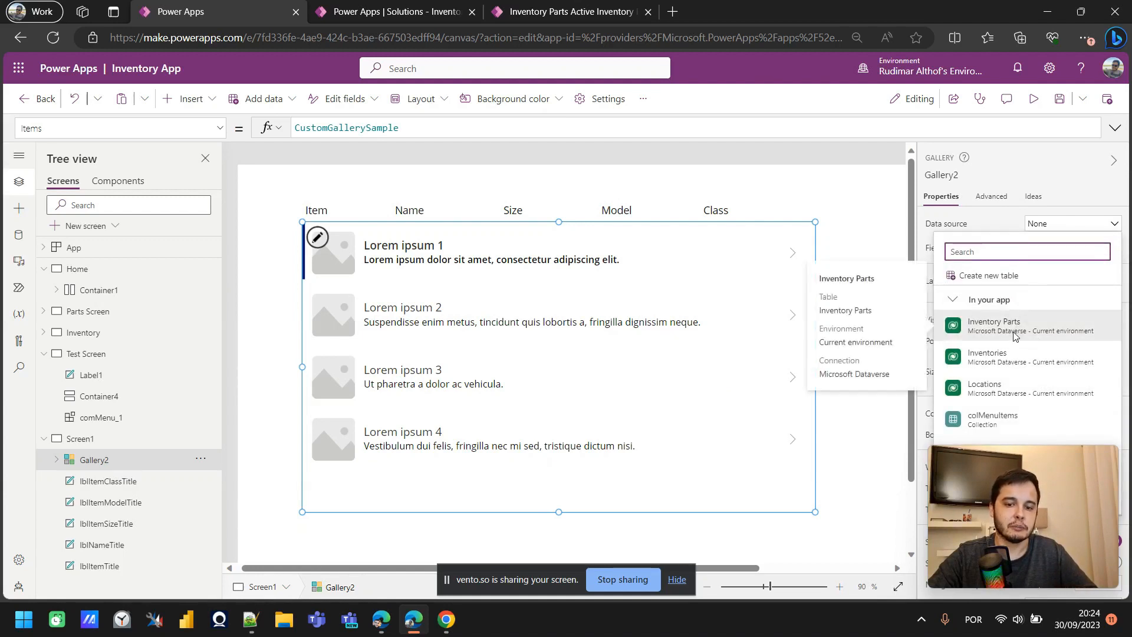
click(994, 325)
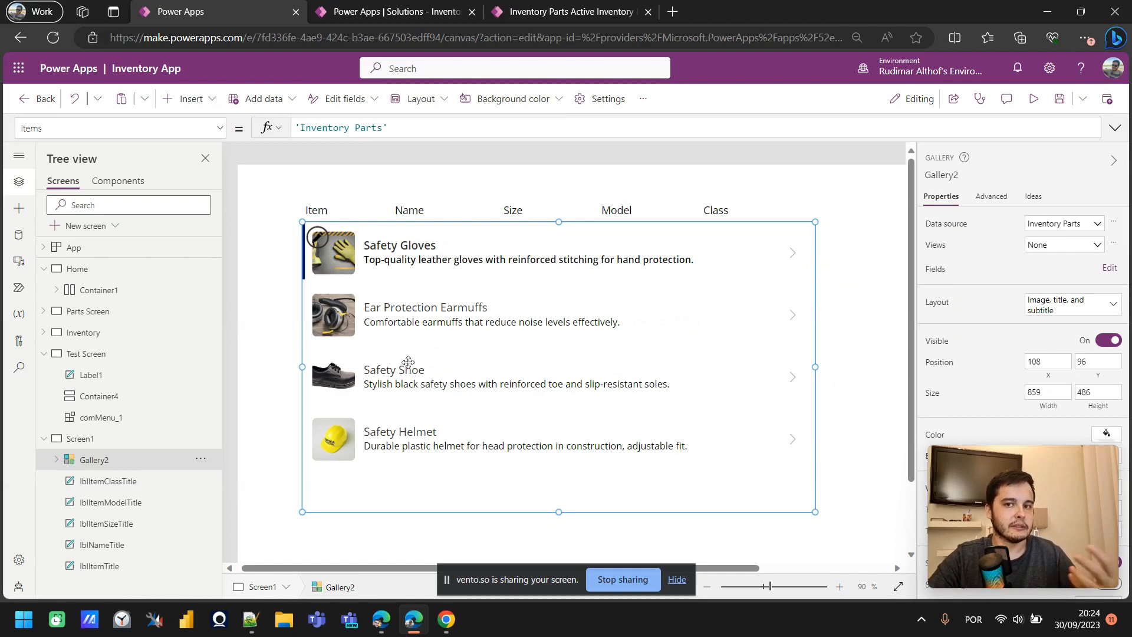
click(399, 245)
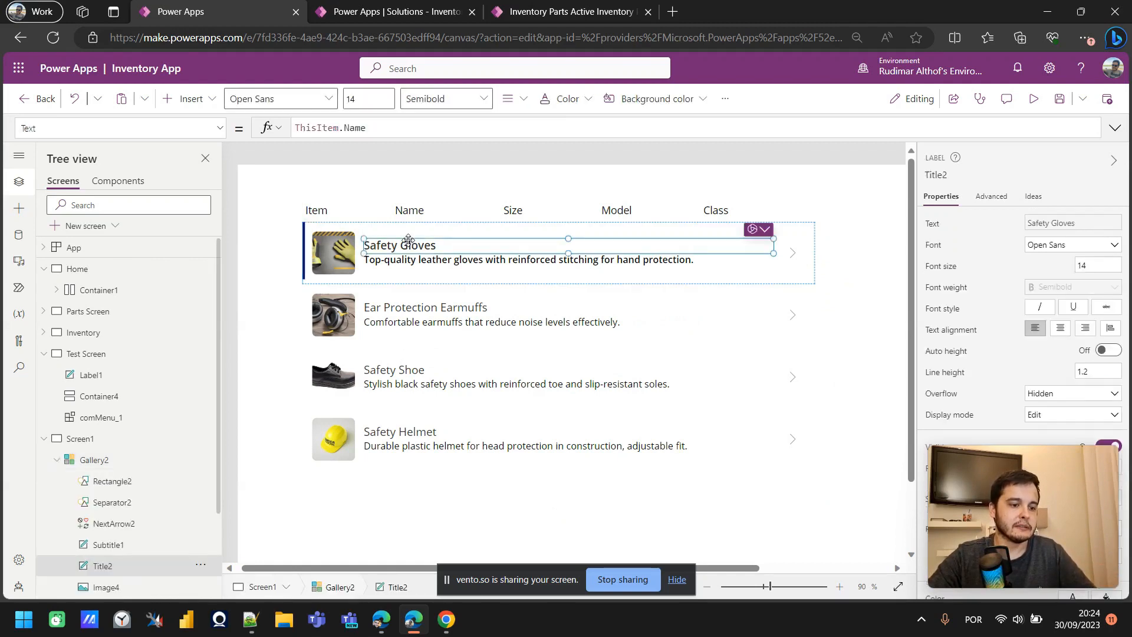
Fit the name label under Name and set the subtitle label's text to ThisItem.Size.
click(528, 260)
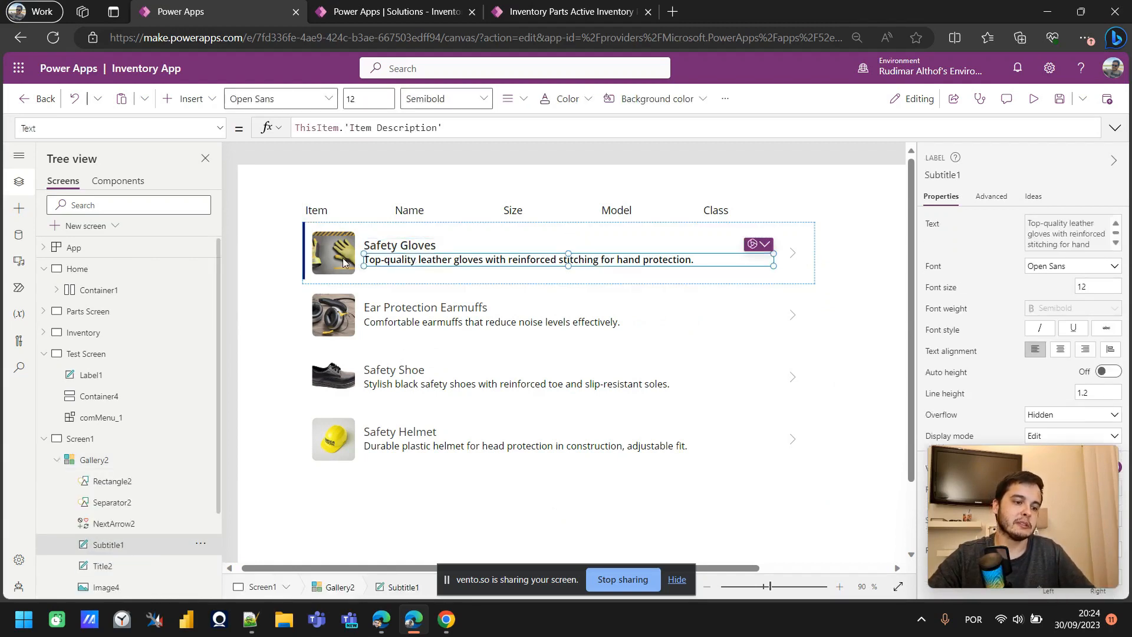
click(333, 252)
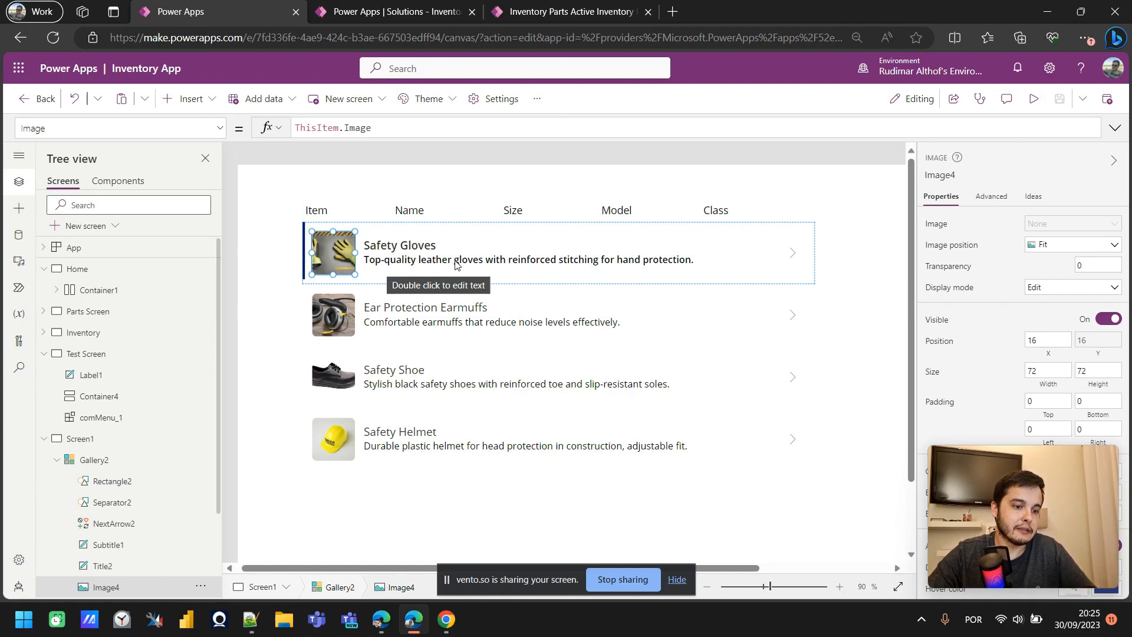
click(527, 259)
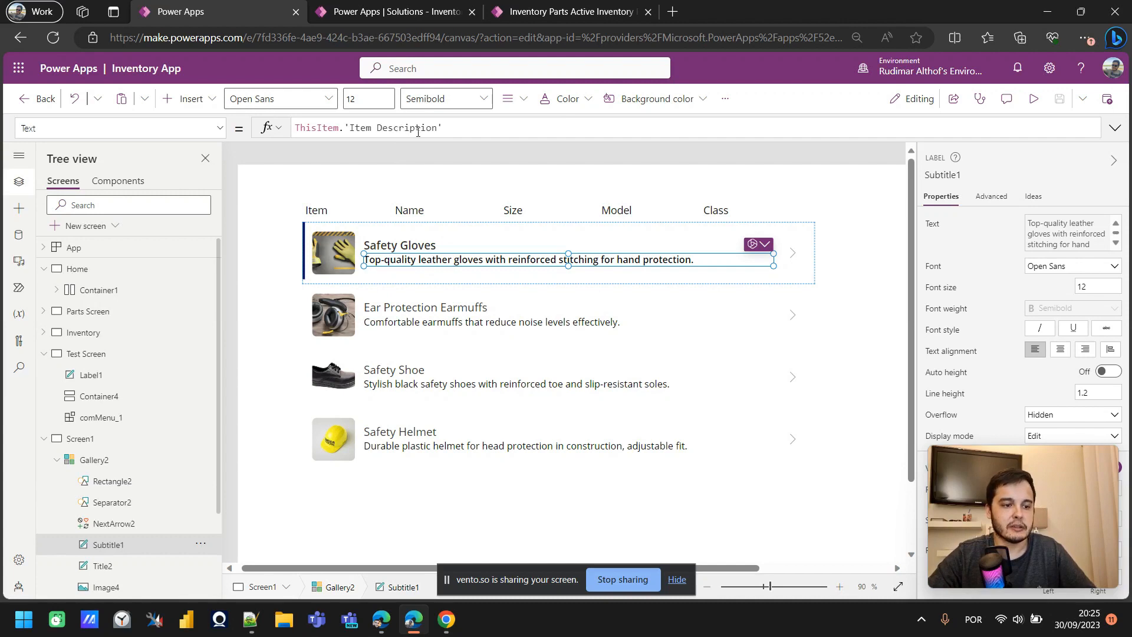
mouse_move(608, 219)
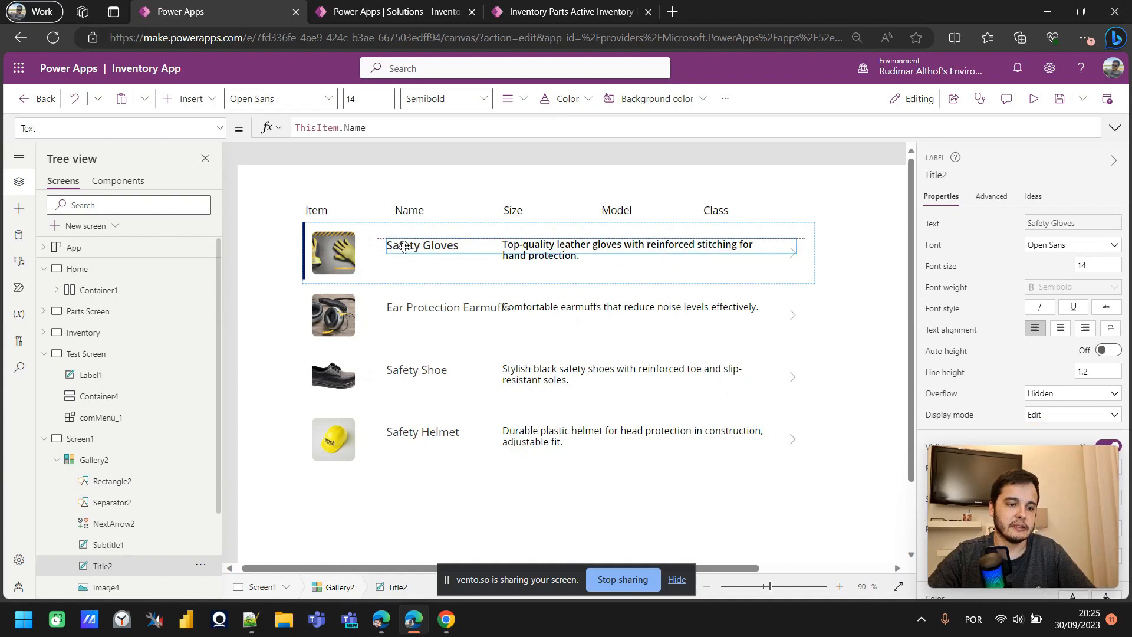
click(425, 245)
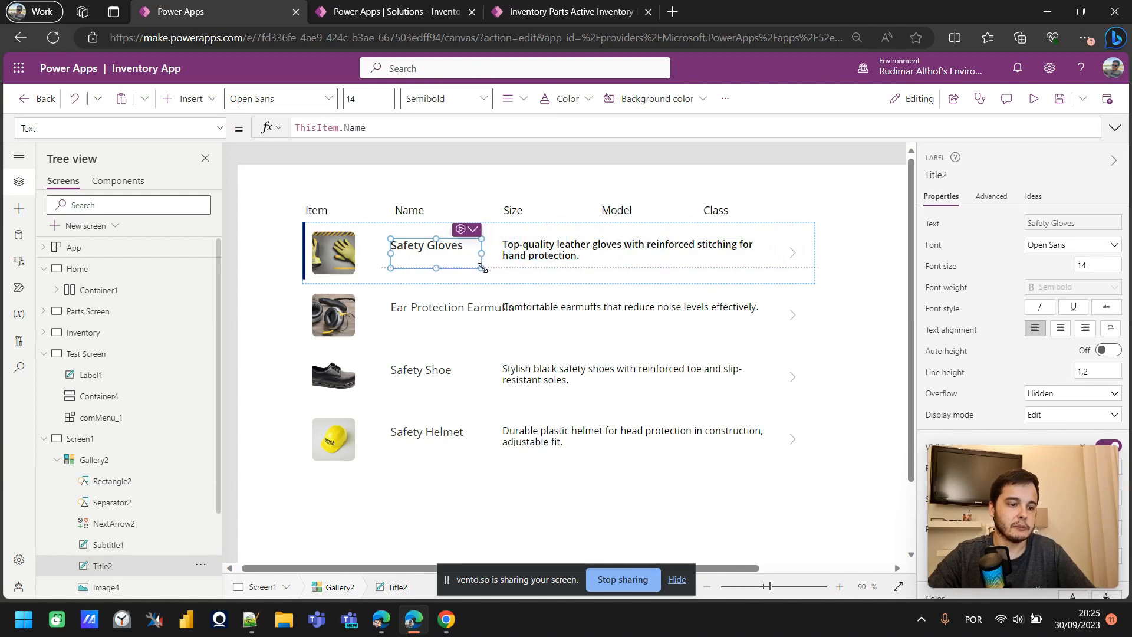
click(627, 249)
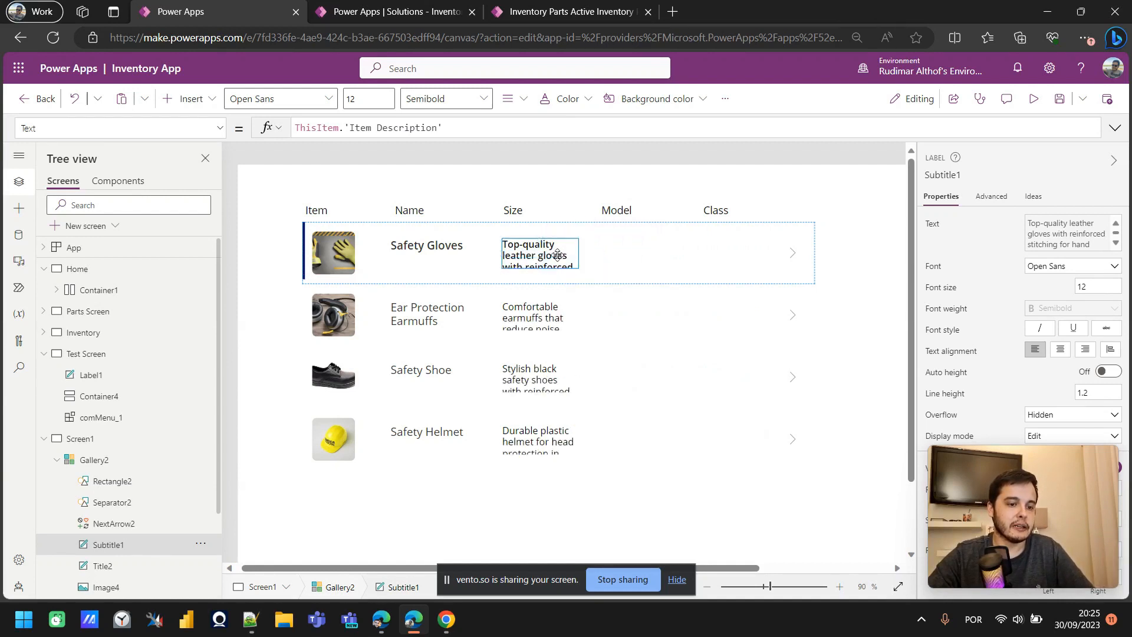
click(537, 255)
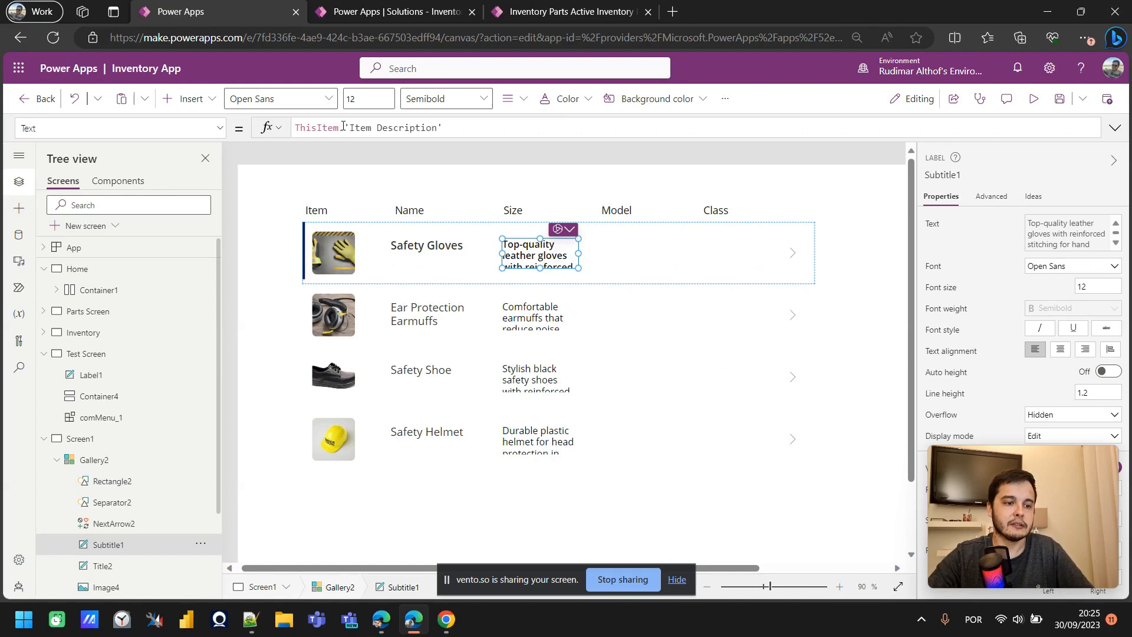
double_click(393, 127)
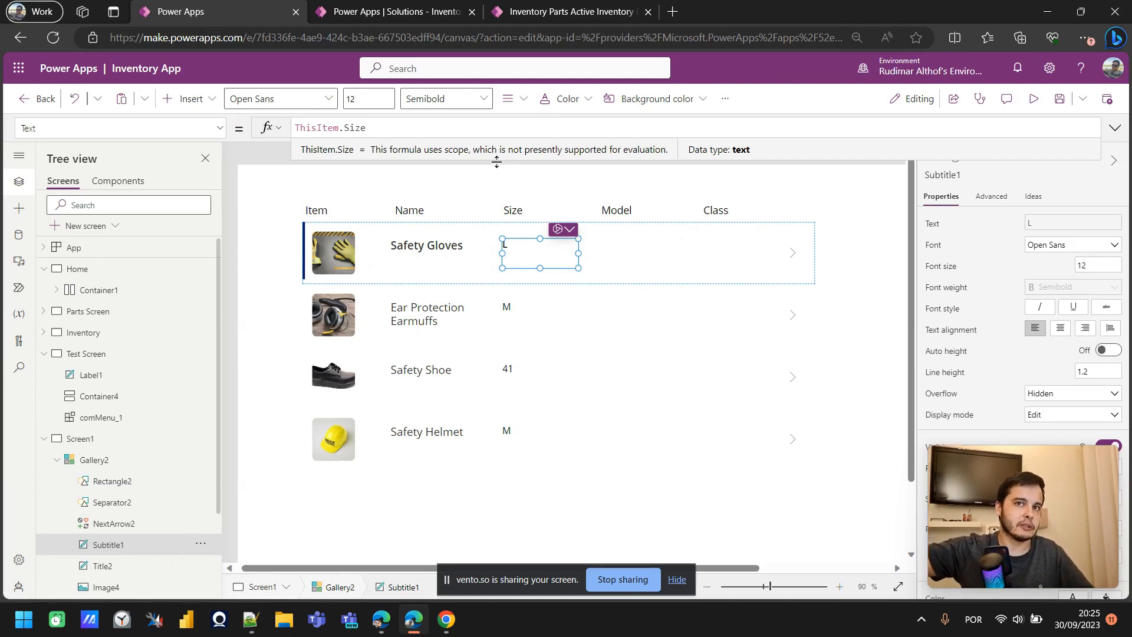
mouse_move(596, 183)
text(Model)
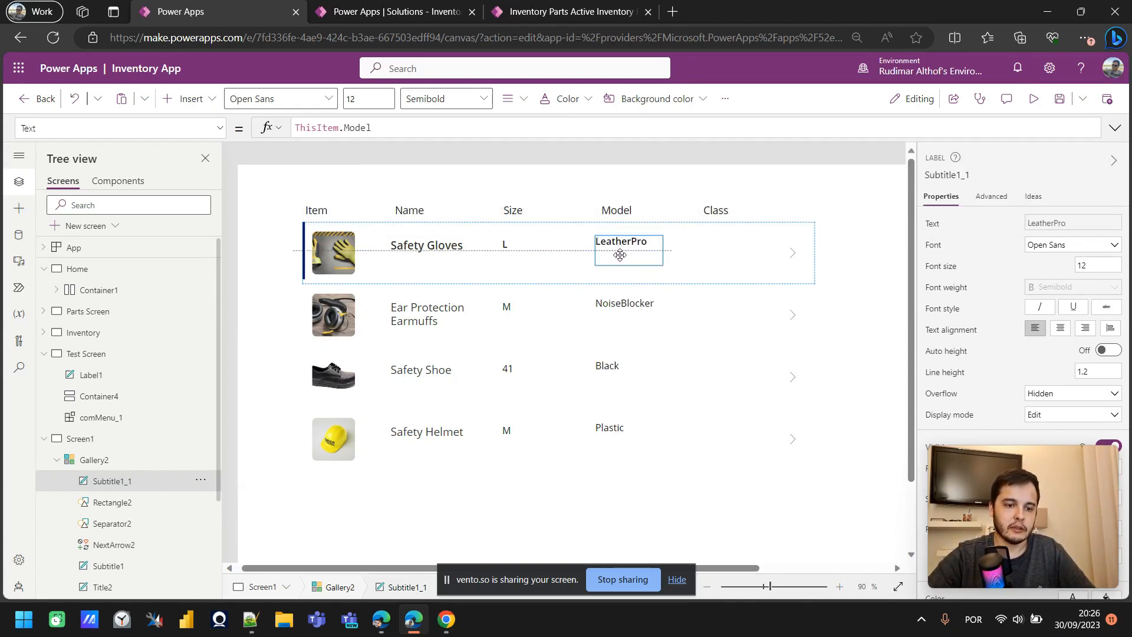
Place copied labels under Model and Class showing ThisItem.Model and ThisItem.Class.
click(620, 241)
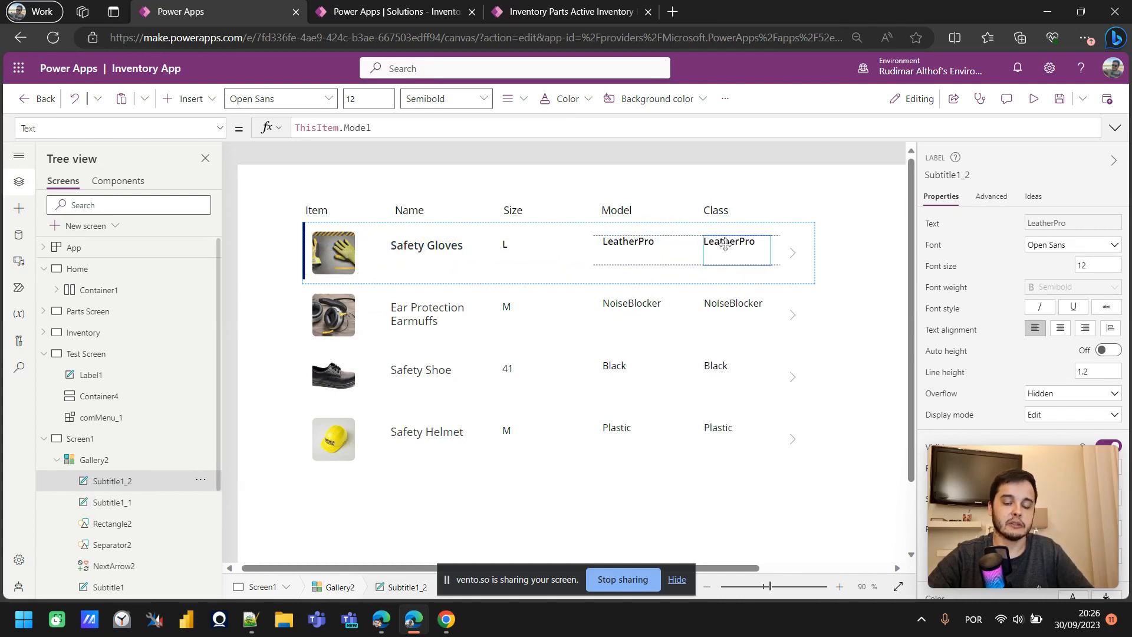
click(729, 242)
text(Class)
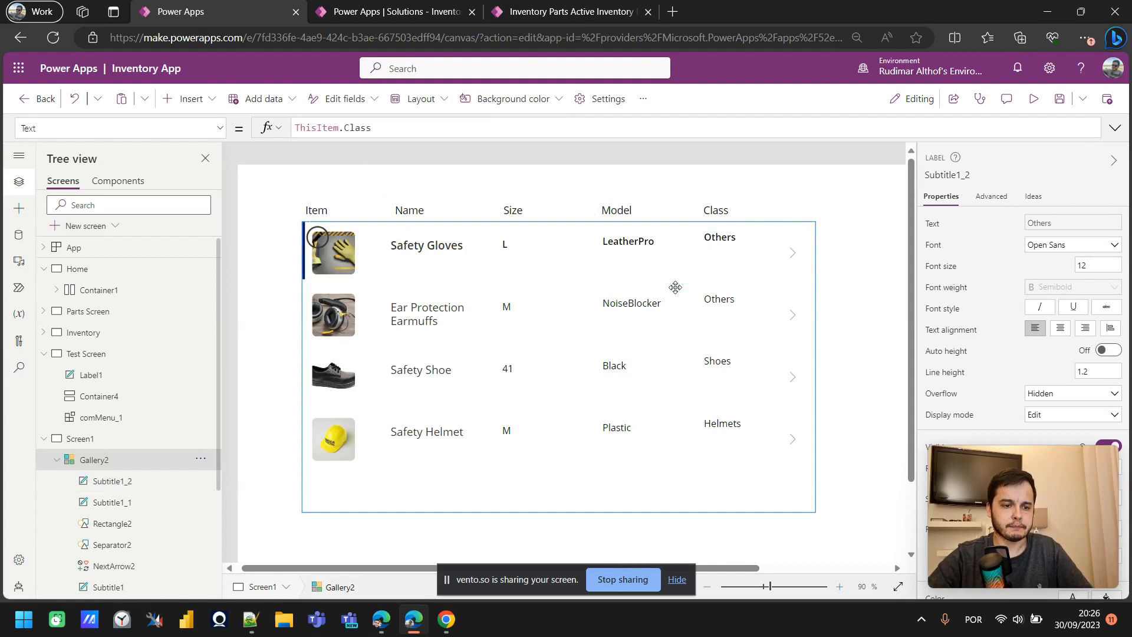
click(792, 253)
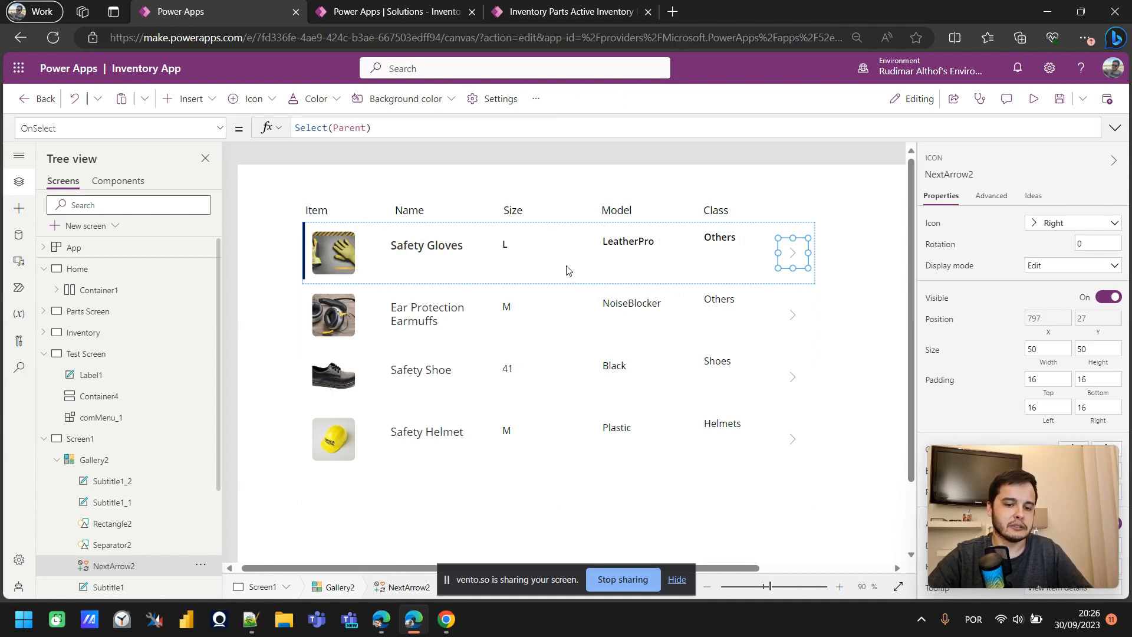
mouse_move(792, 257)
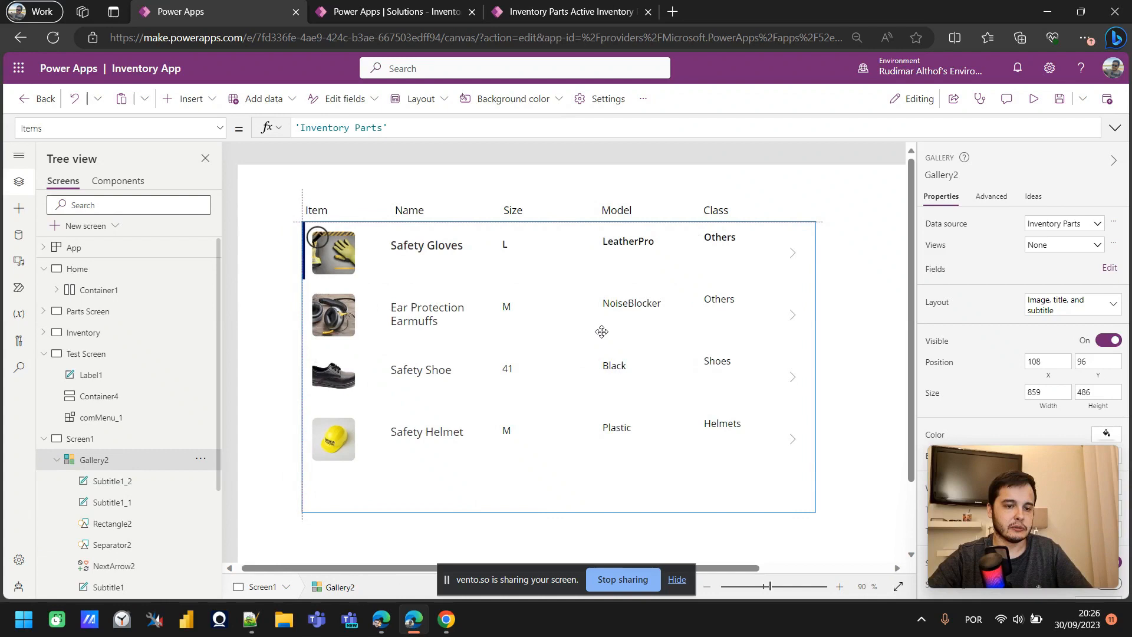
Middle-align the row's name, size, model and class labels, then preview the parts gallery.
click(578, 346)
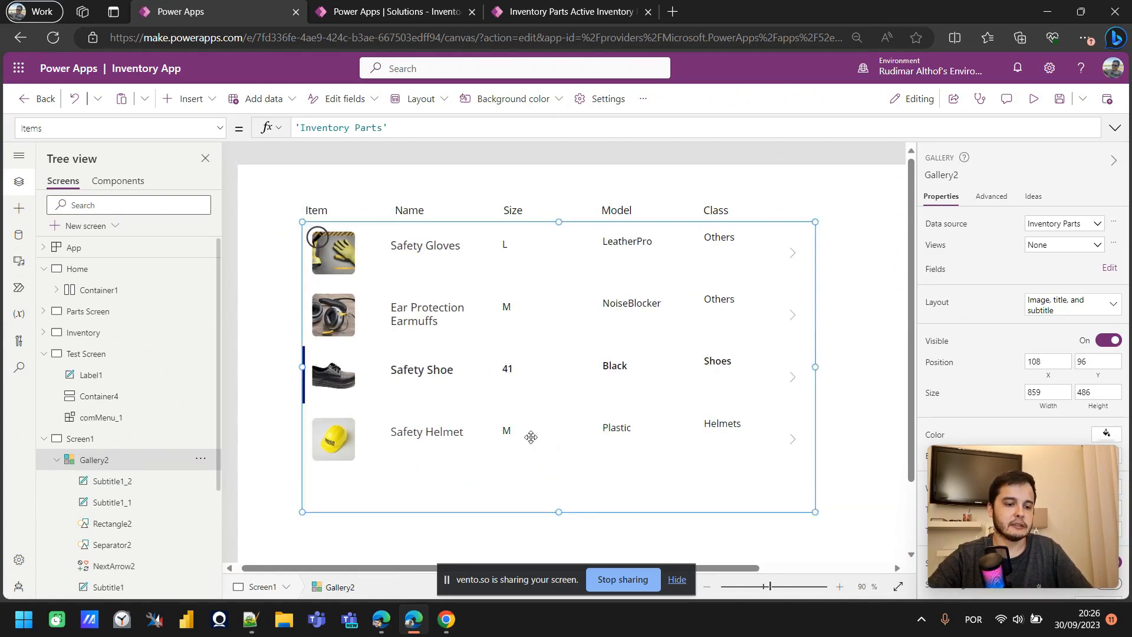
click(427, 431)
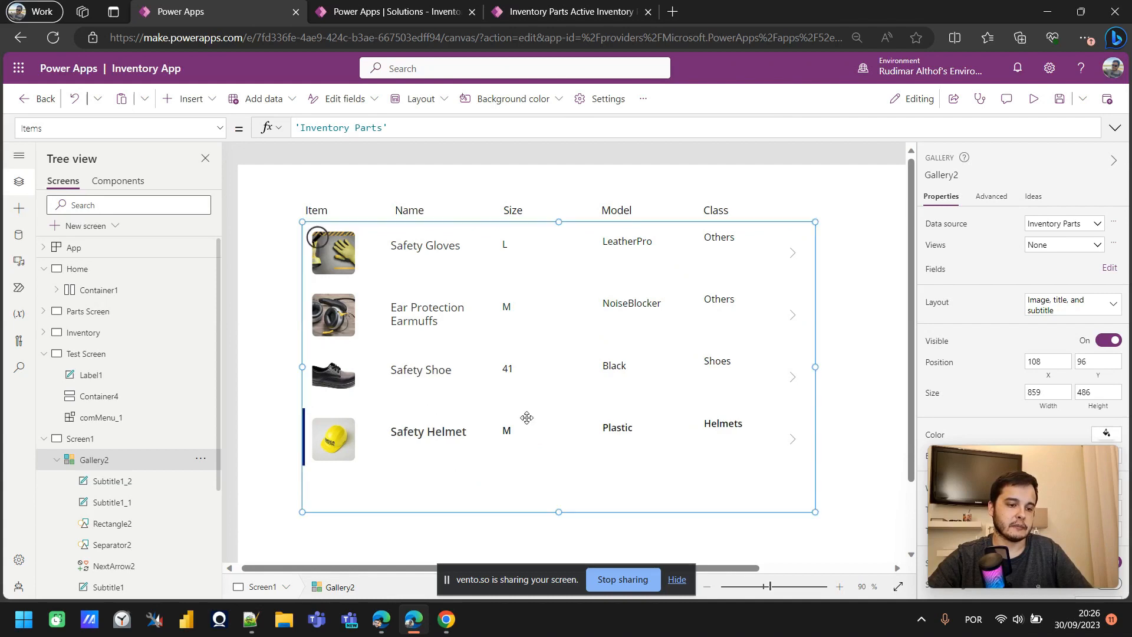
click(627, 241)
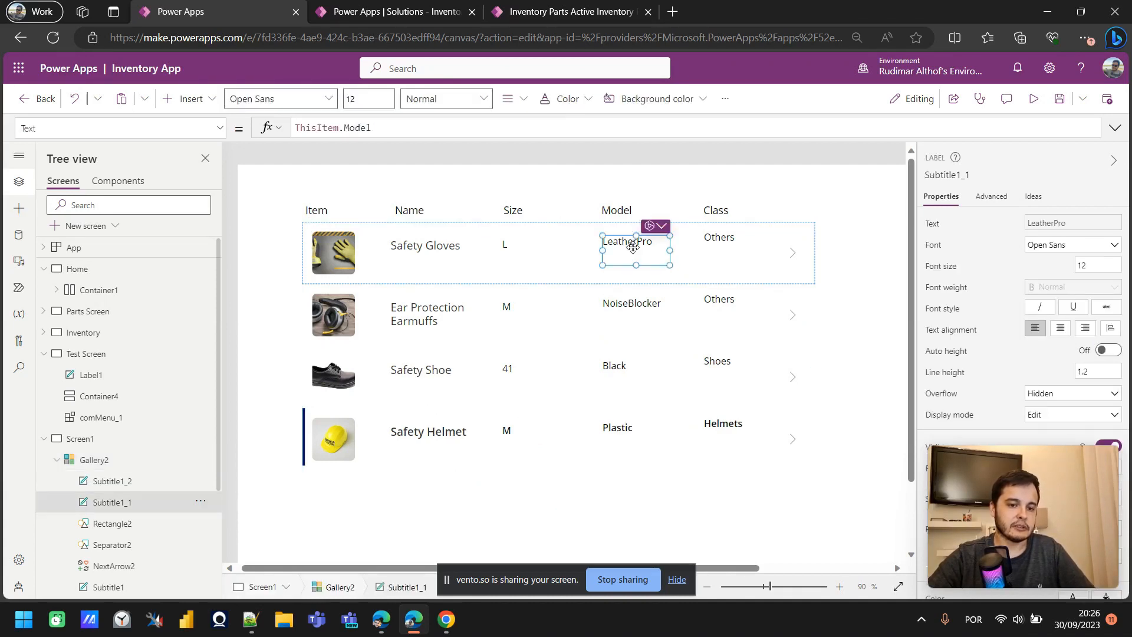
click(719, 241)
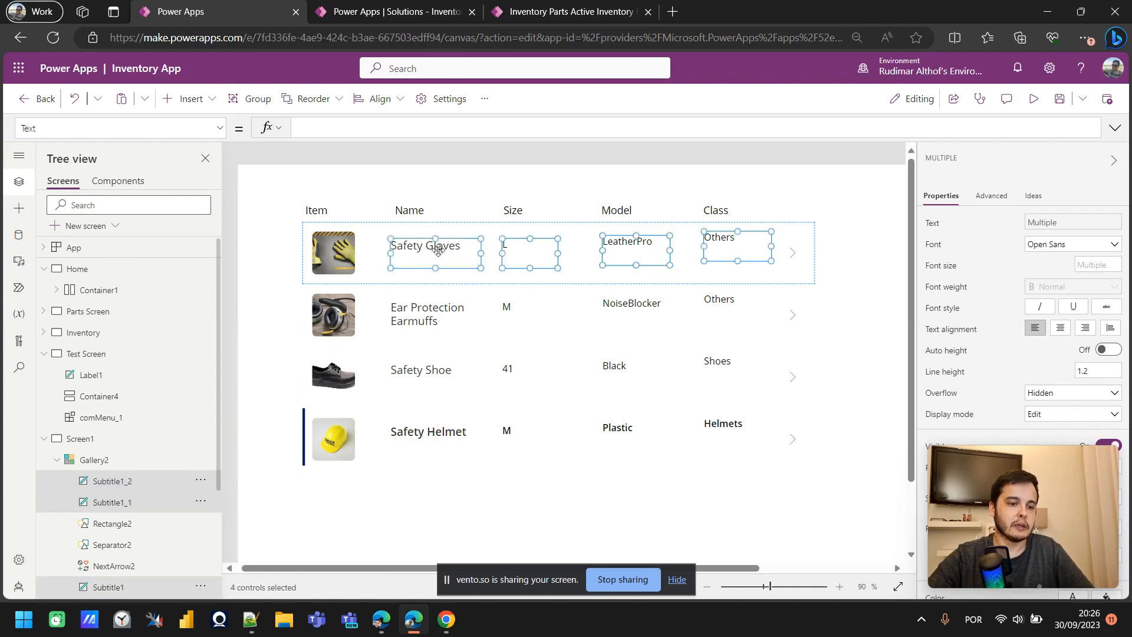
right_click(436, 249)
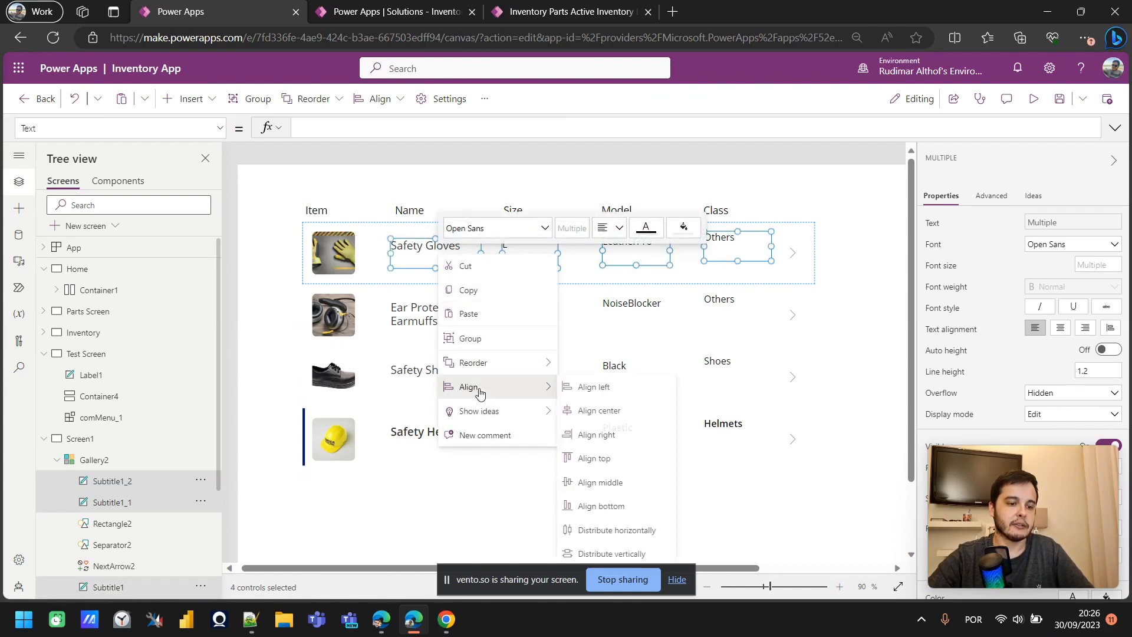
mouse_move(599, 482)
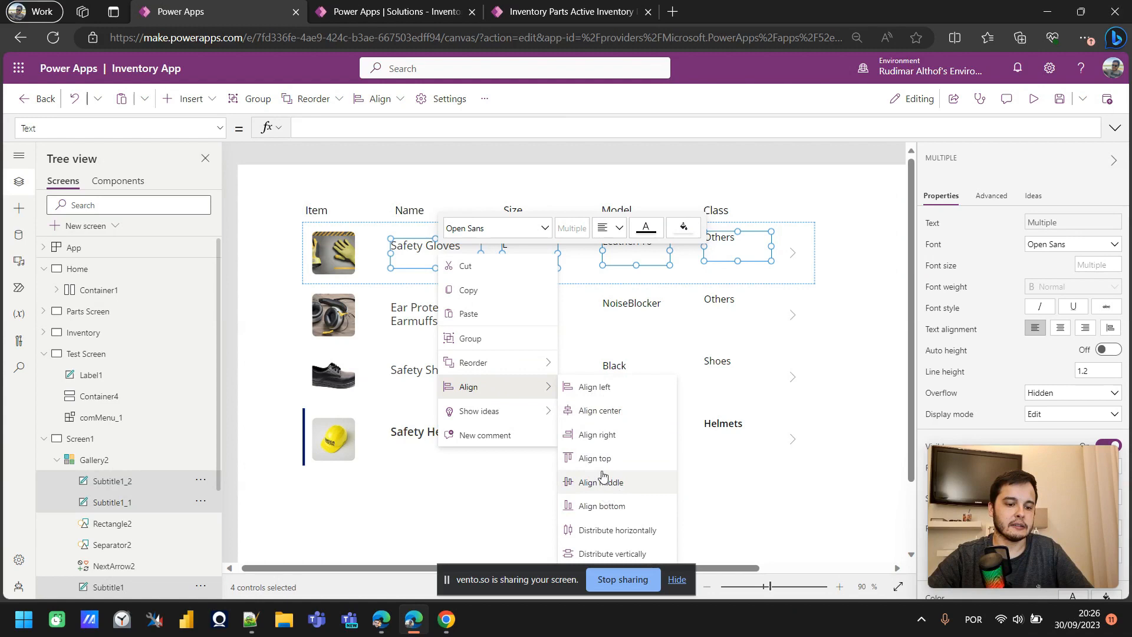
click(601, 482)
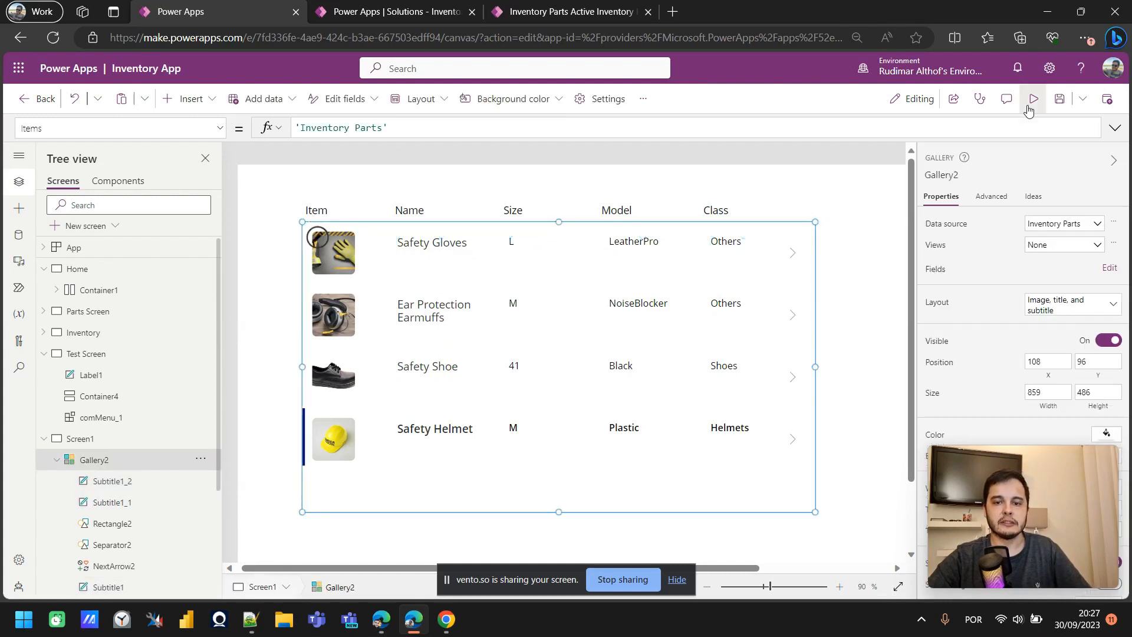
click(1033, 99)
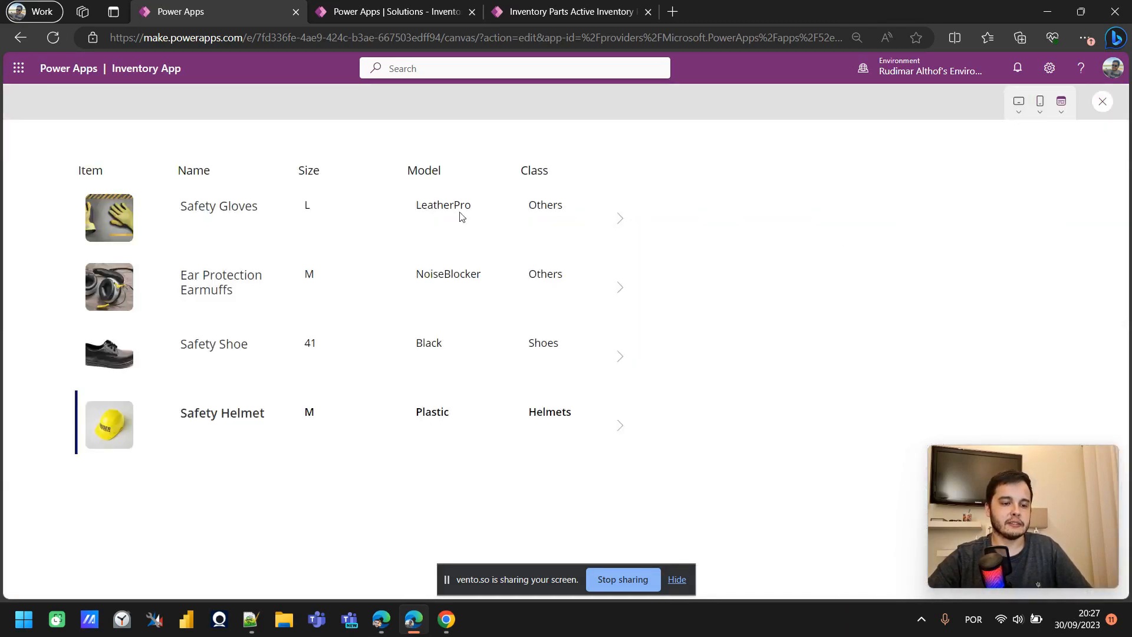
mouse_move(335, 267)
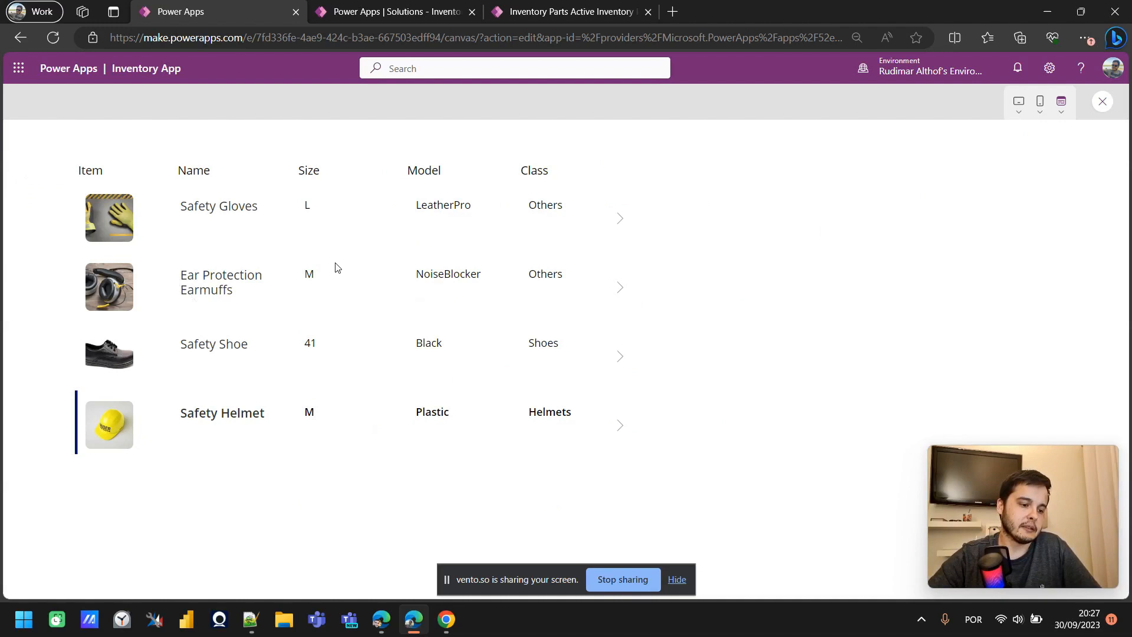
mouse_move(382, 296)
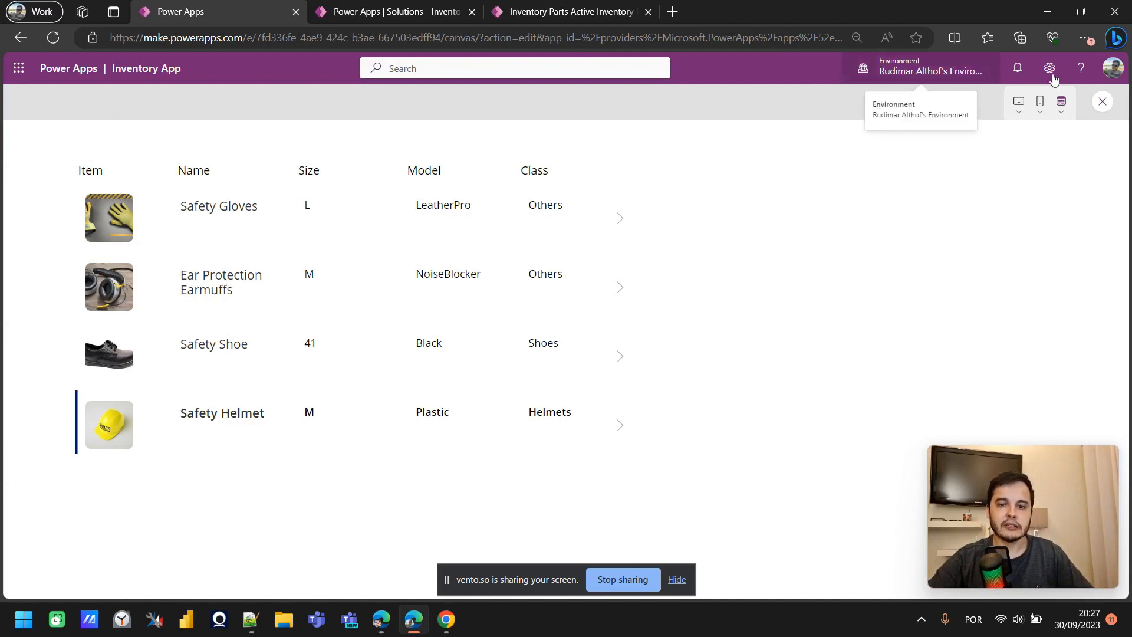
mouse_move(264, 128)
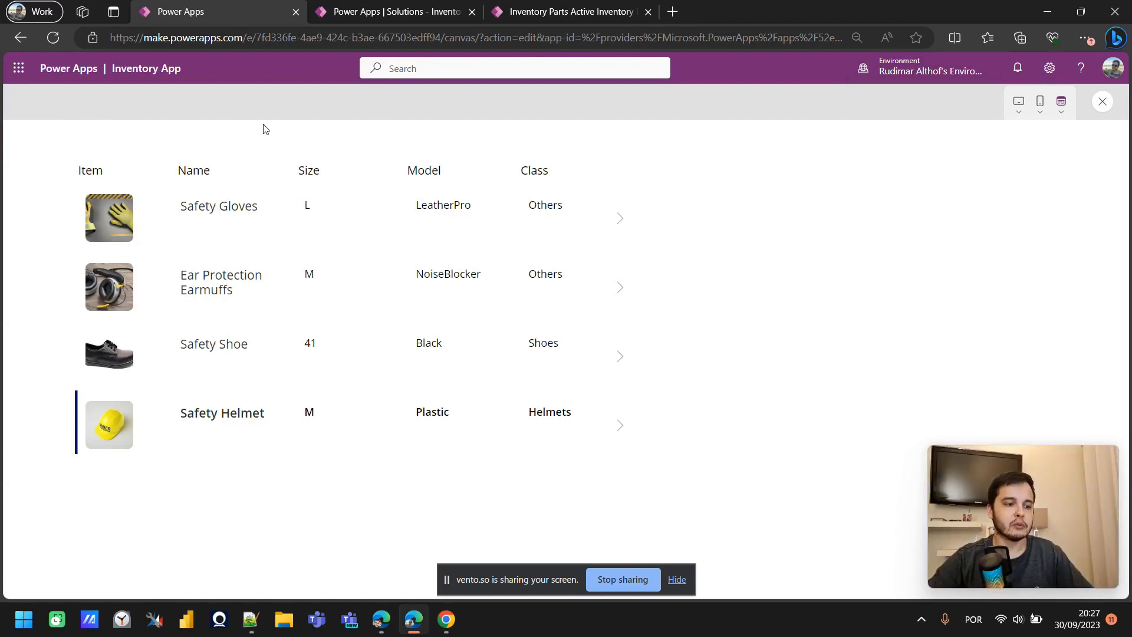
mouse_move(34, 174)
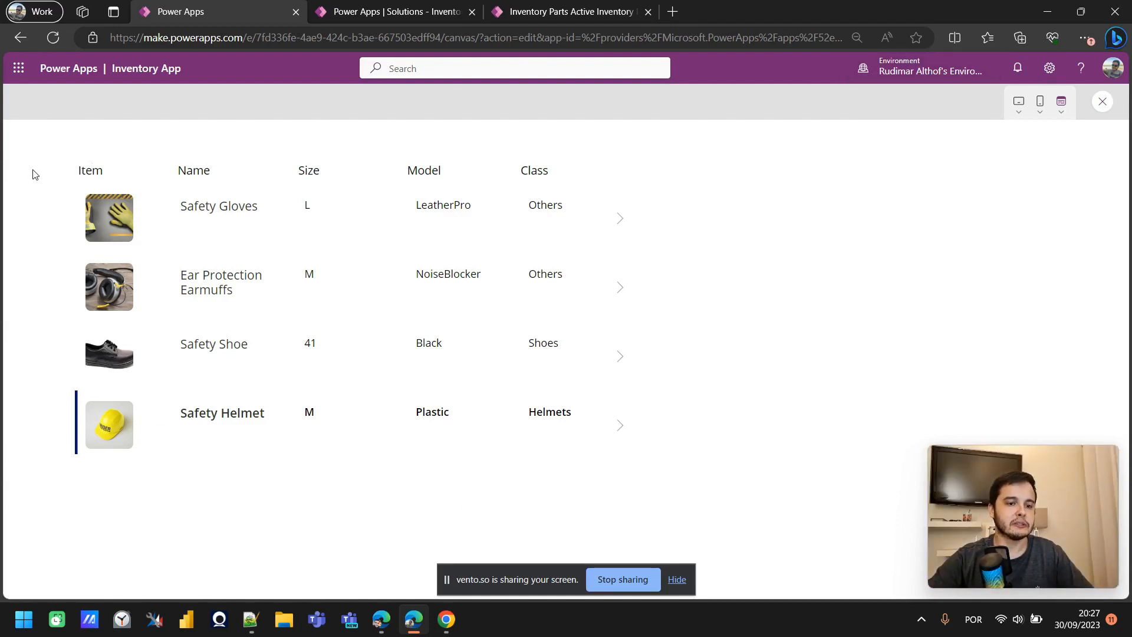